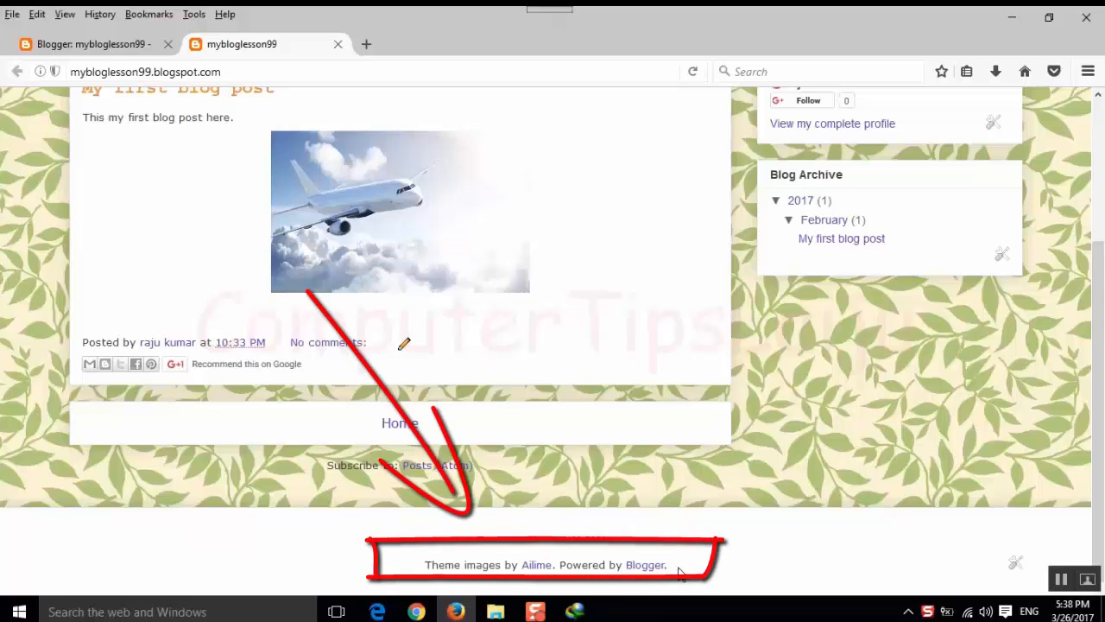
Scroll the live blog to check the footer before opening the Layout page
{"action": "scroll", "scroll_direction": "up", "scroll_amount": 3}
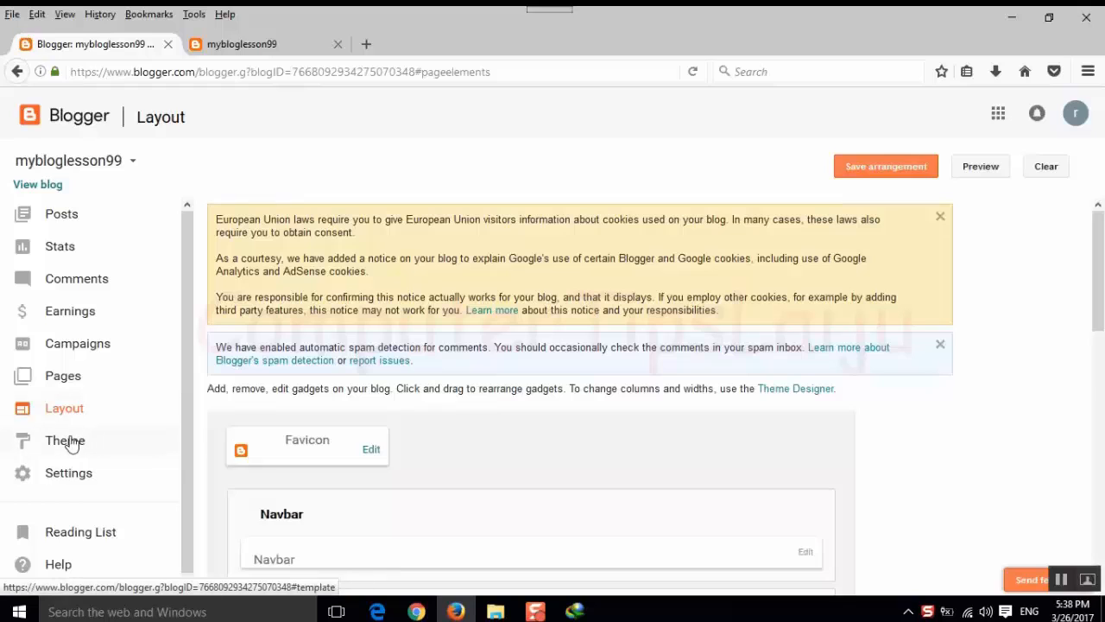
Download a backup of the current theme as an XML file via Backup / Restore
{"action": "left_click", "coordinate": [66, 440]}
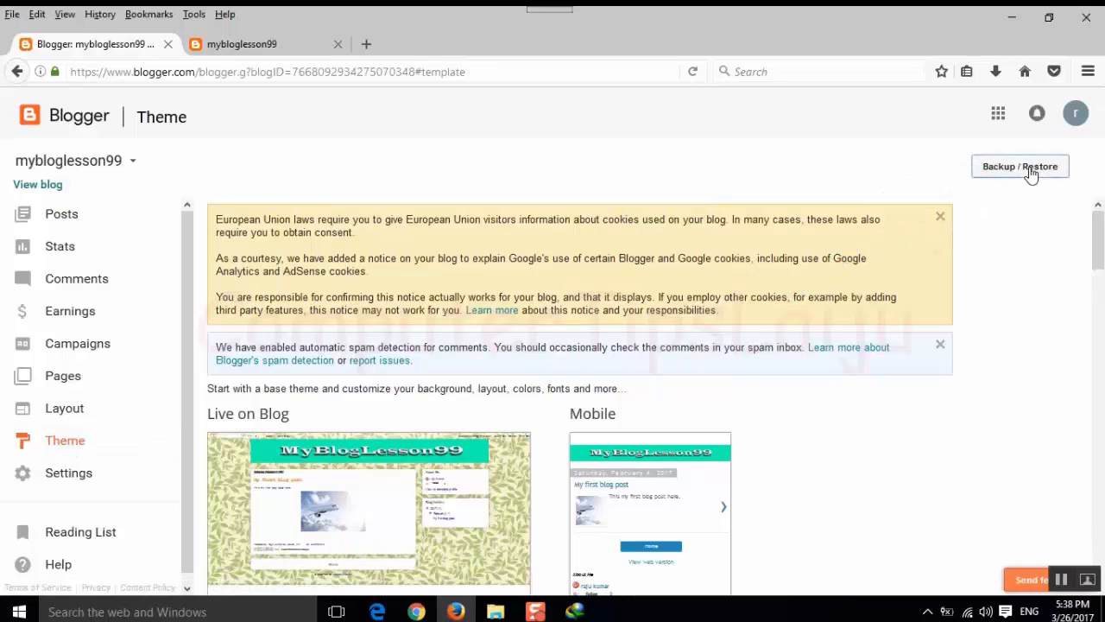
{"action": "left_click", "coordinate": [1019, 166]}
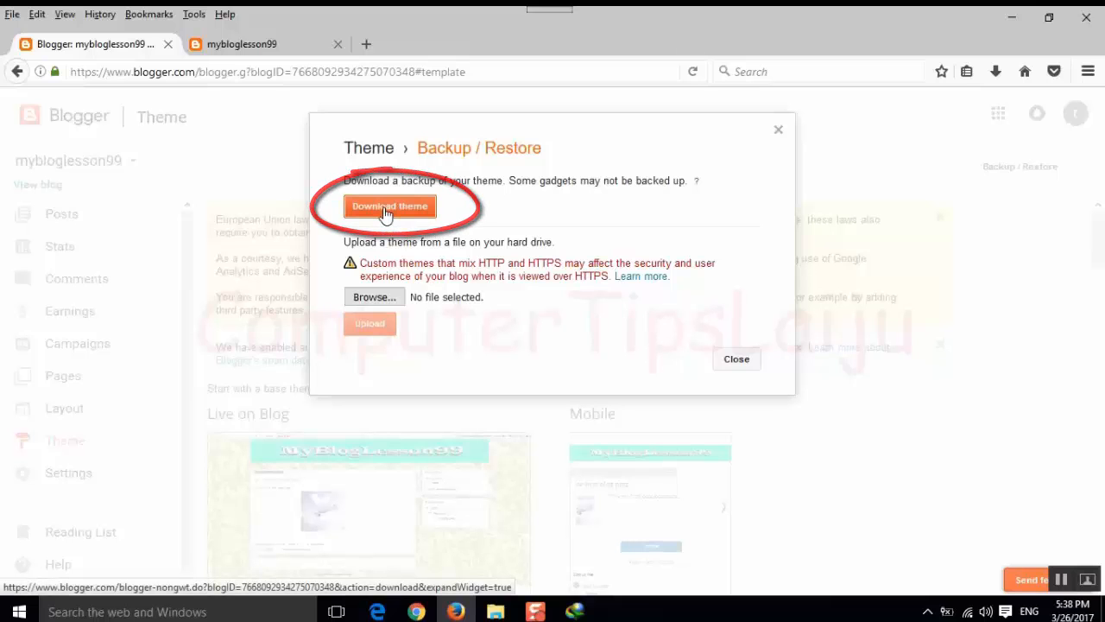
{"action": "left_click", "coordinate": [390, 206]}
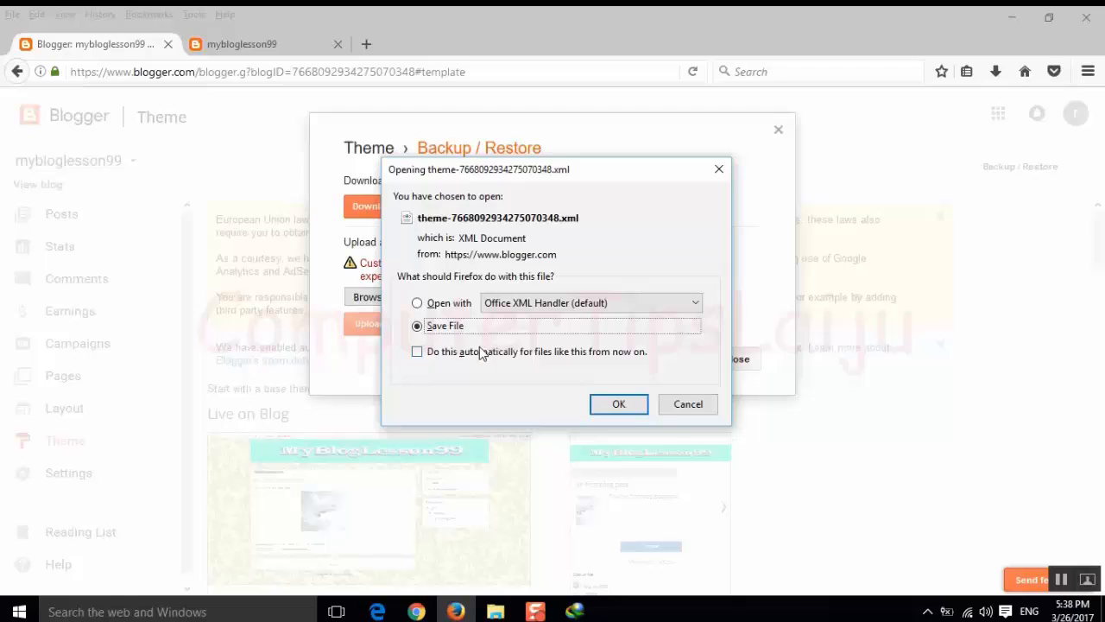
{"action": "mouse_move", "coordinate": [569, 377]}
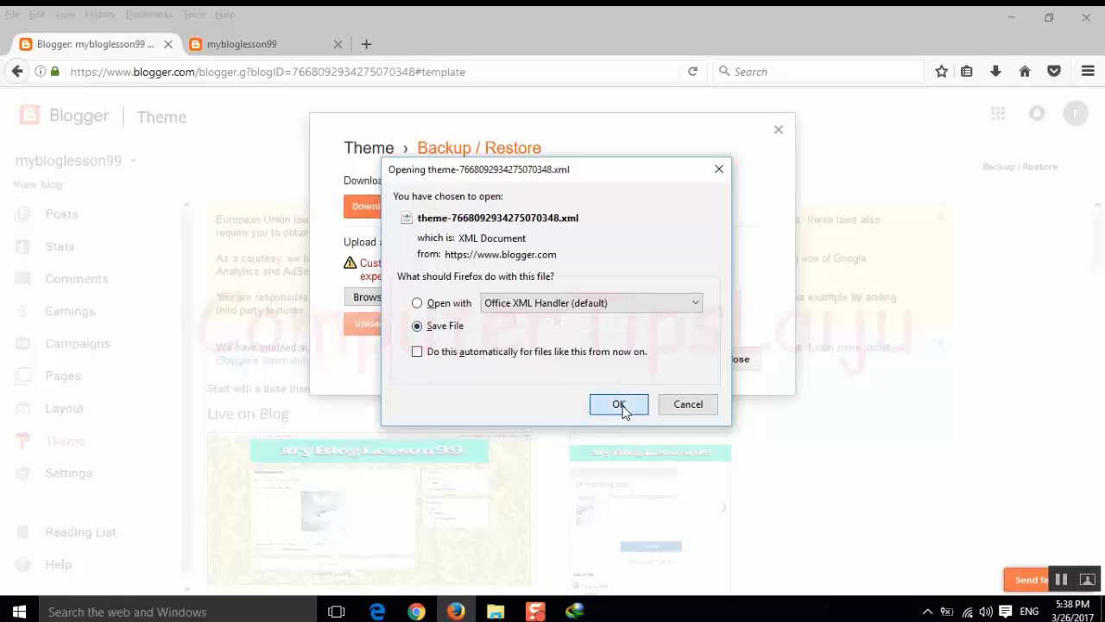
{"action": "left_click", "coordinate": [618, 404]}
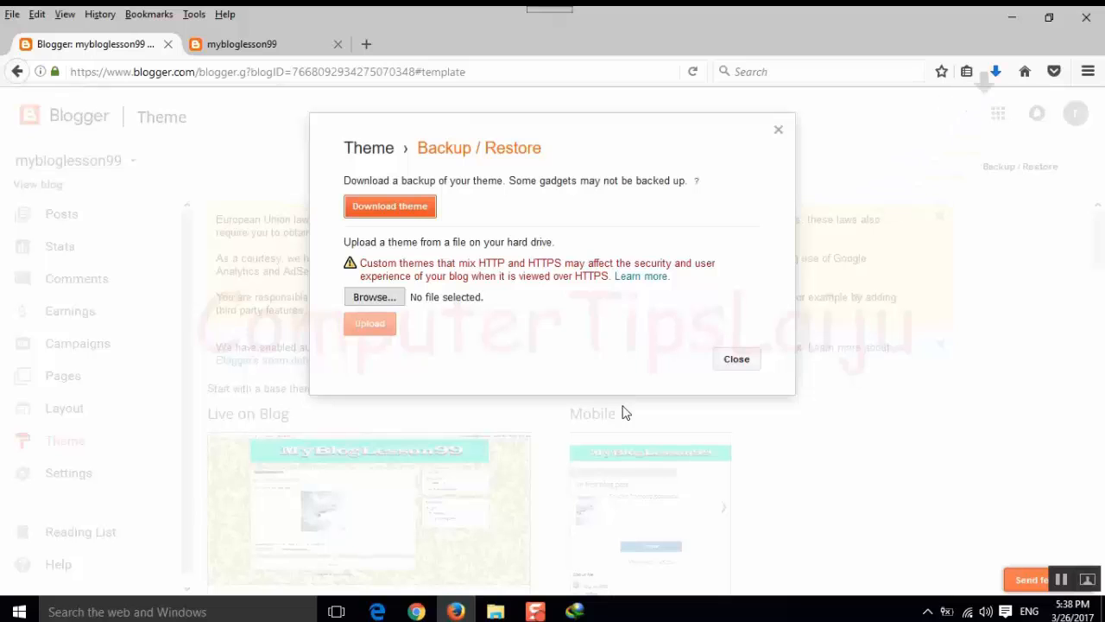
{"action": "mouse_move", "coordinate": [686, 390]}
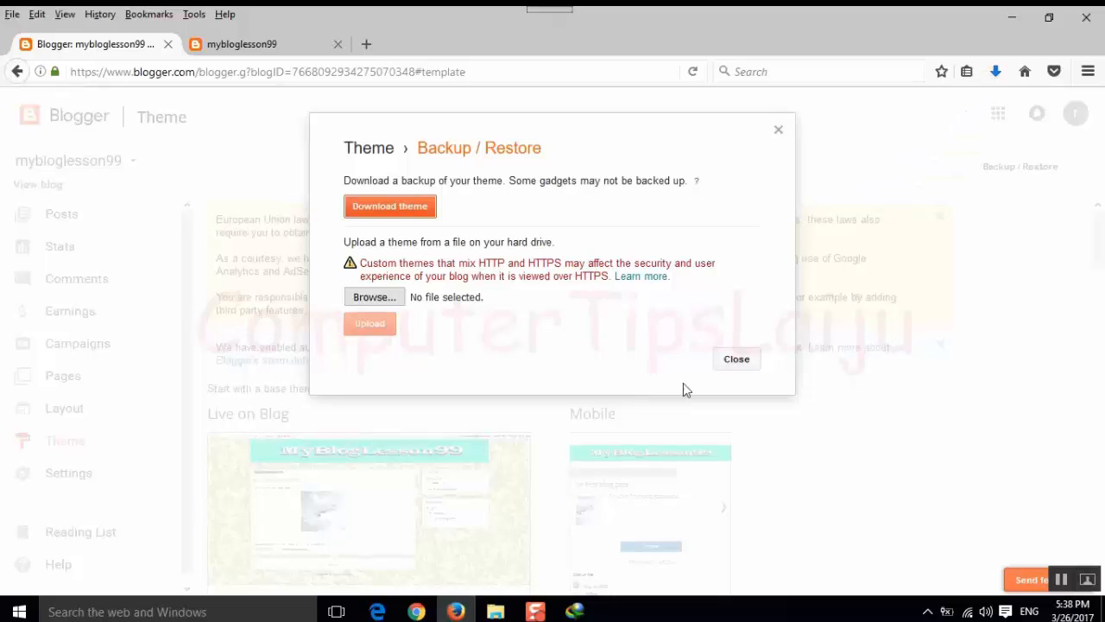
{"action": "left_click", "coordinate": [735, 357]}
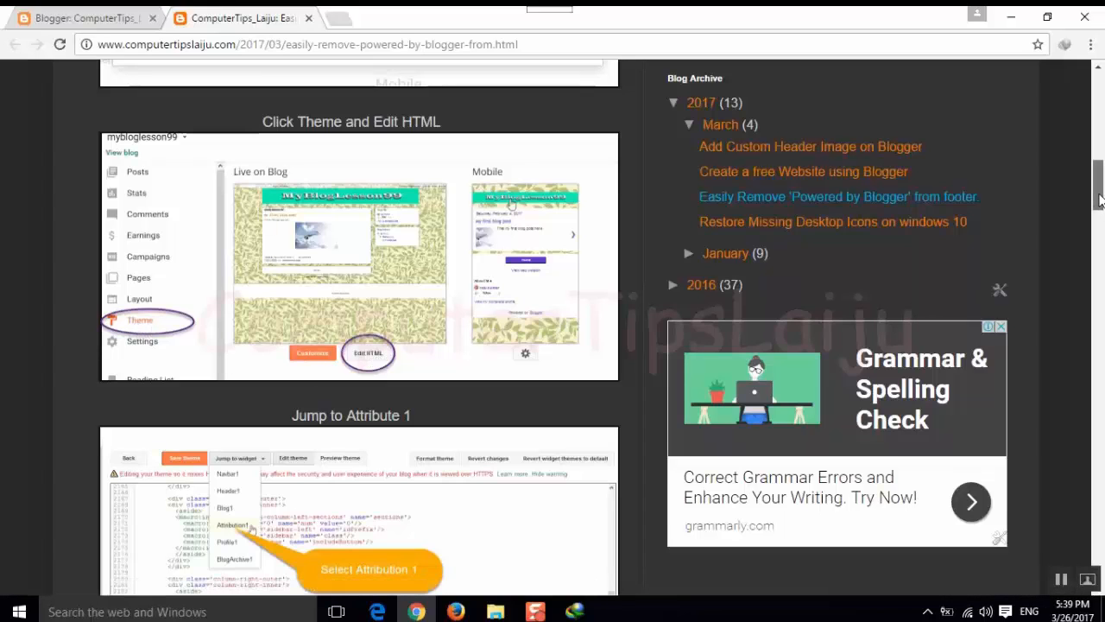
Open the theme's HTML editor from Edit HTML under the Live on Blog preview
{"action": "scroll", "scroll_direction": "down", "scroll_amount": 3}
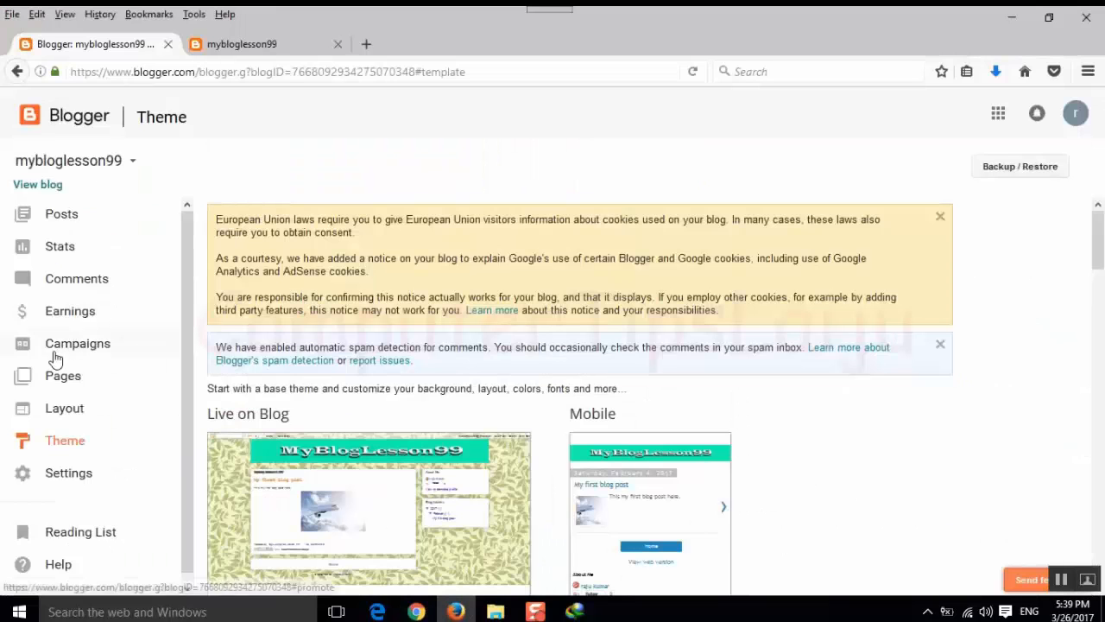
{"action": "mouse_move", "coordinate": [756, 290]}
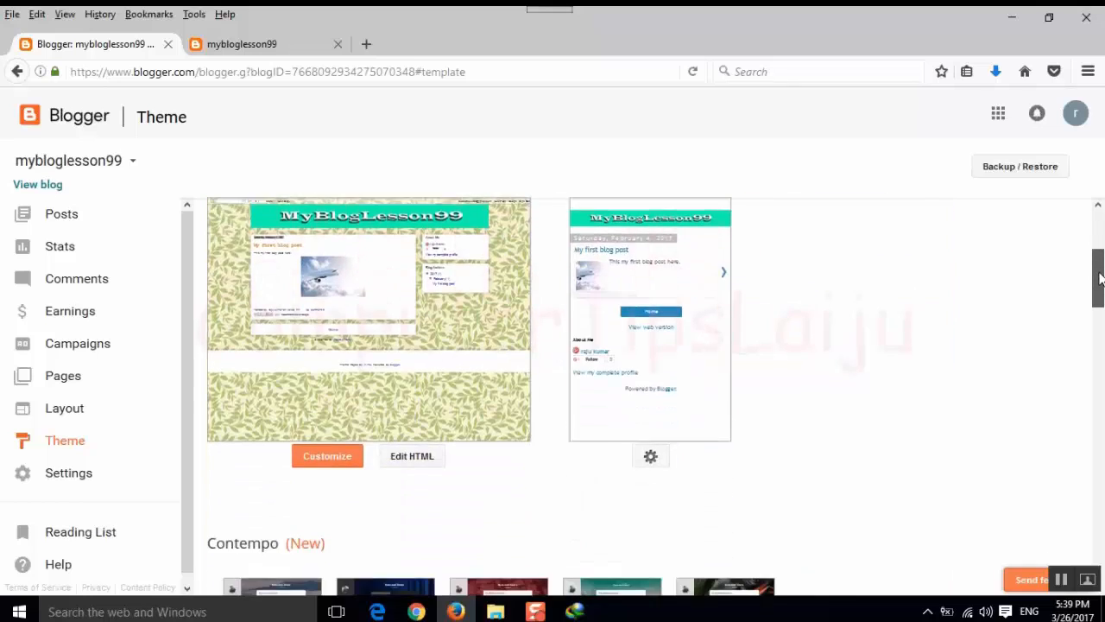
{"action": "left_click", "coordinate": [411, 455]}
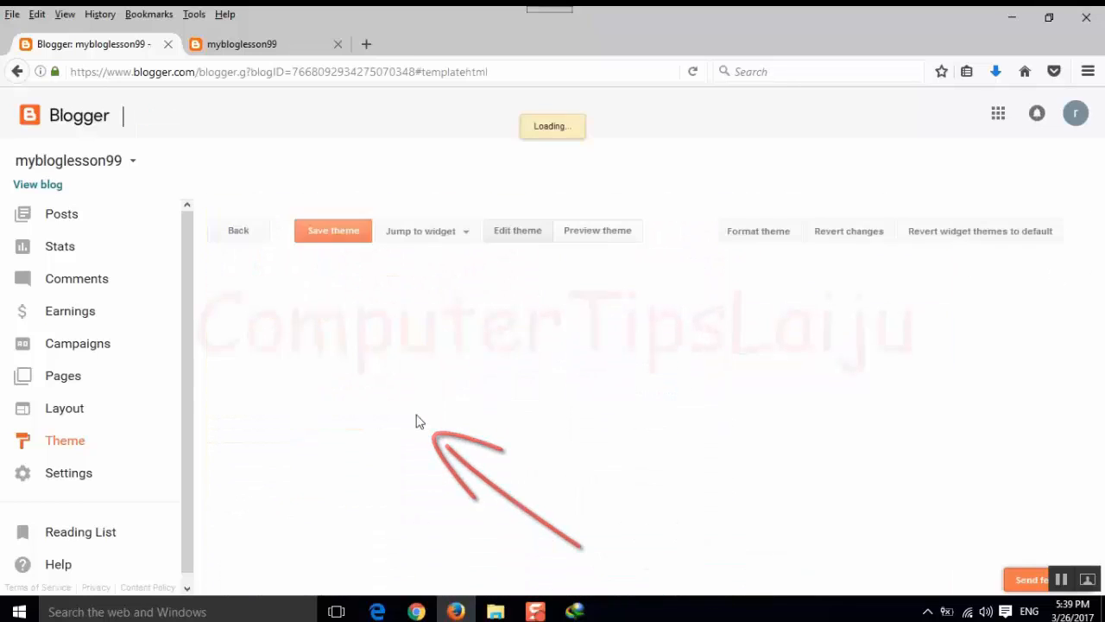
{"action": "left_click", "coordinate": [518, 231]}
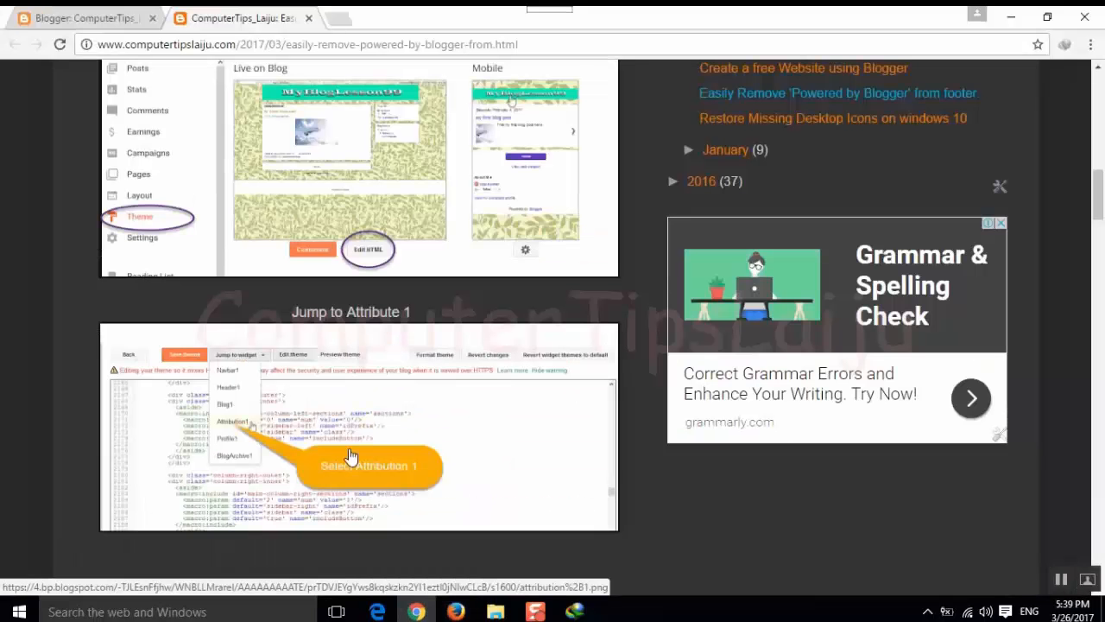
{"action": "mouse_move", "coordinate": [249, 366]}
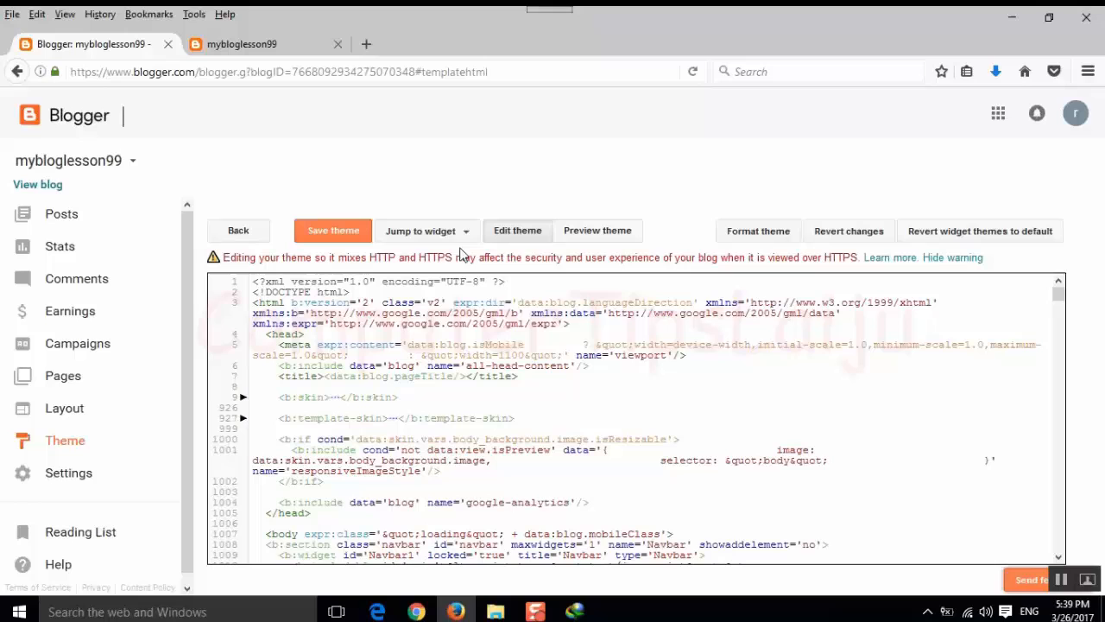
Jump to the Attribution1 widget and change its locked attribute from 'true' to 'false'
{"action": "left_click", "coordinate": [425, 231]}
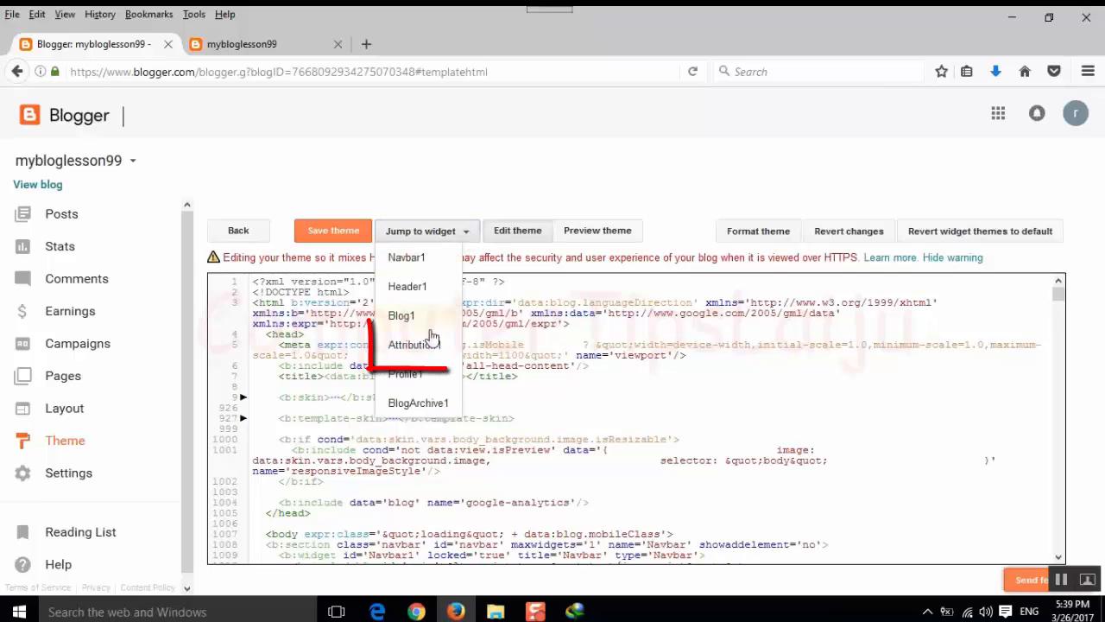
{"action": "left_click", "coordinate": [414, 346]}
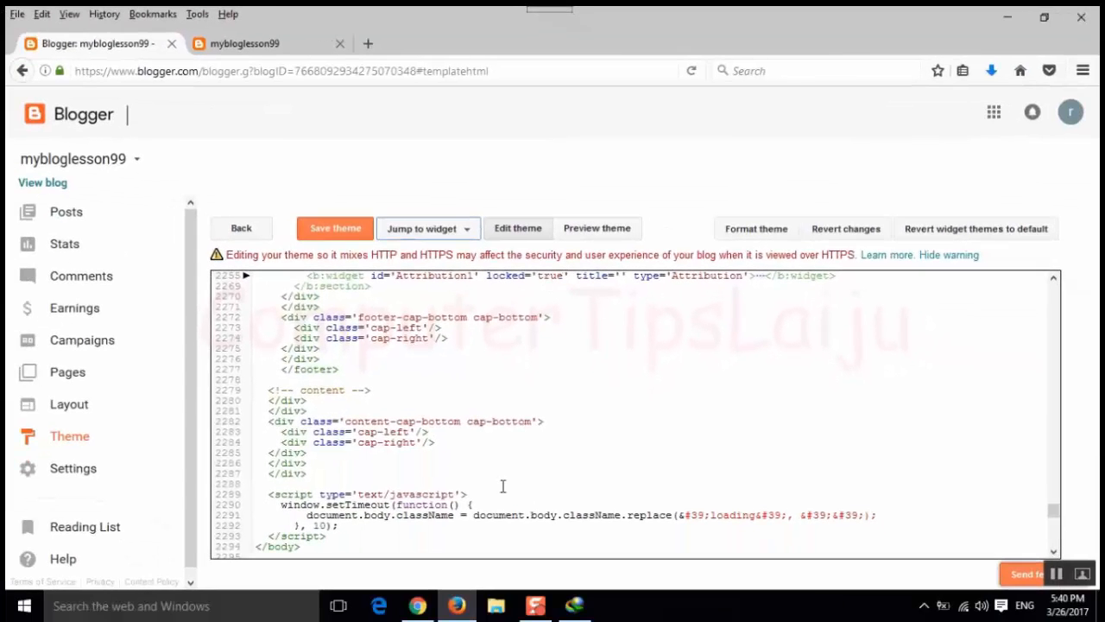
{"action": "left_click", "coordinate": [245, 18]}
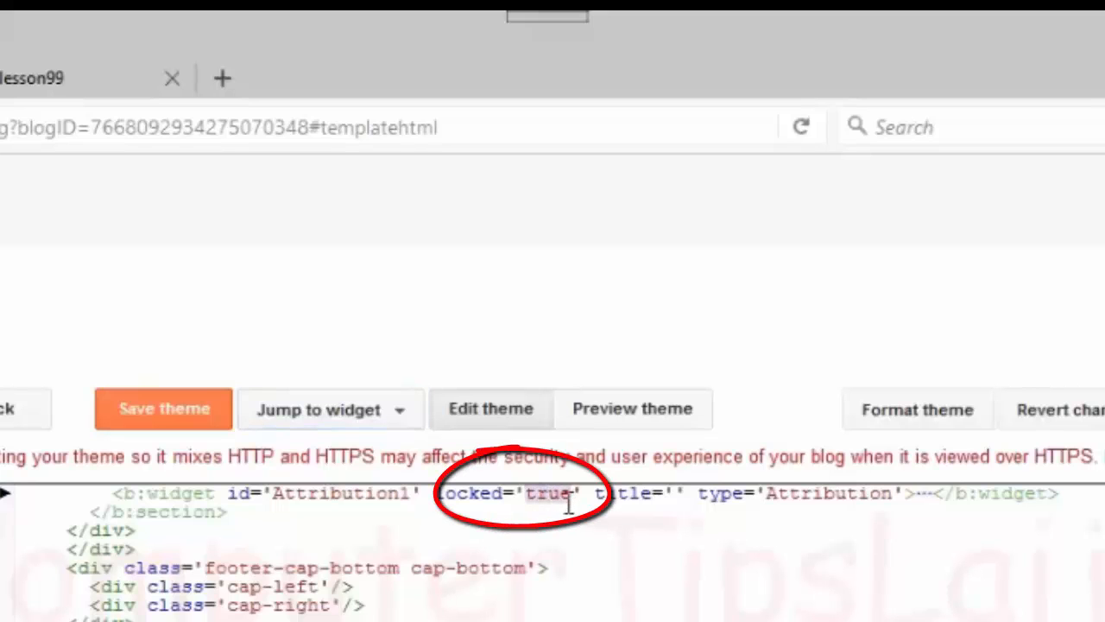
{"action": "type", "text": "fal"}
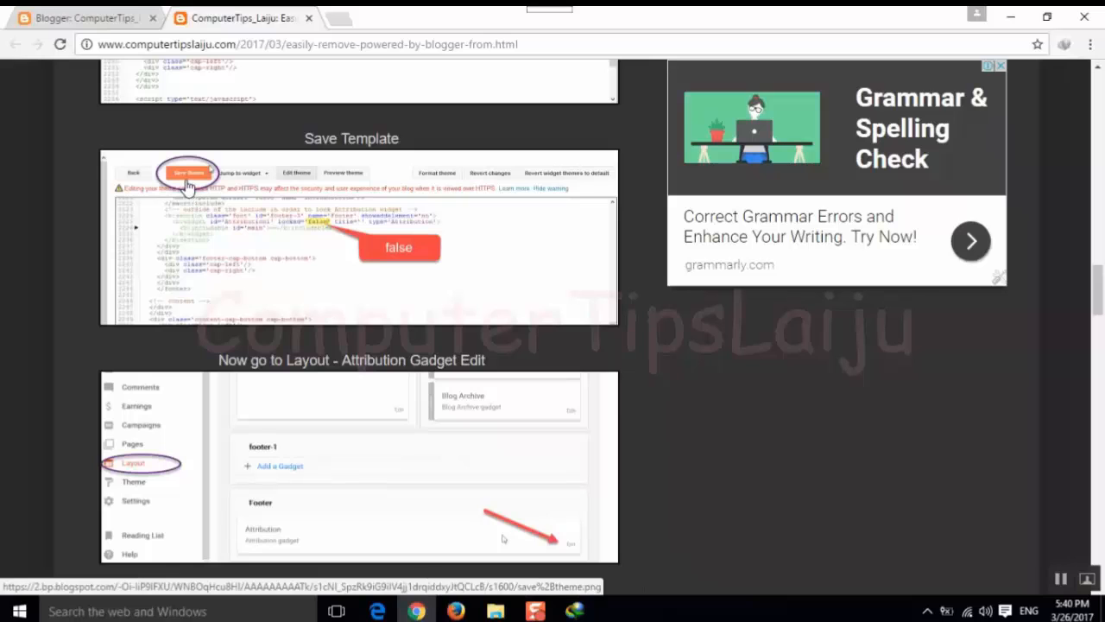
{"action": "mouse_move", "coordinate": [595, 377]}
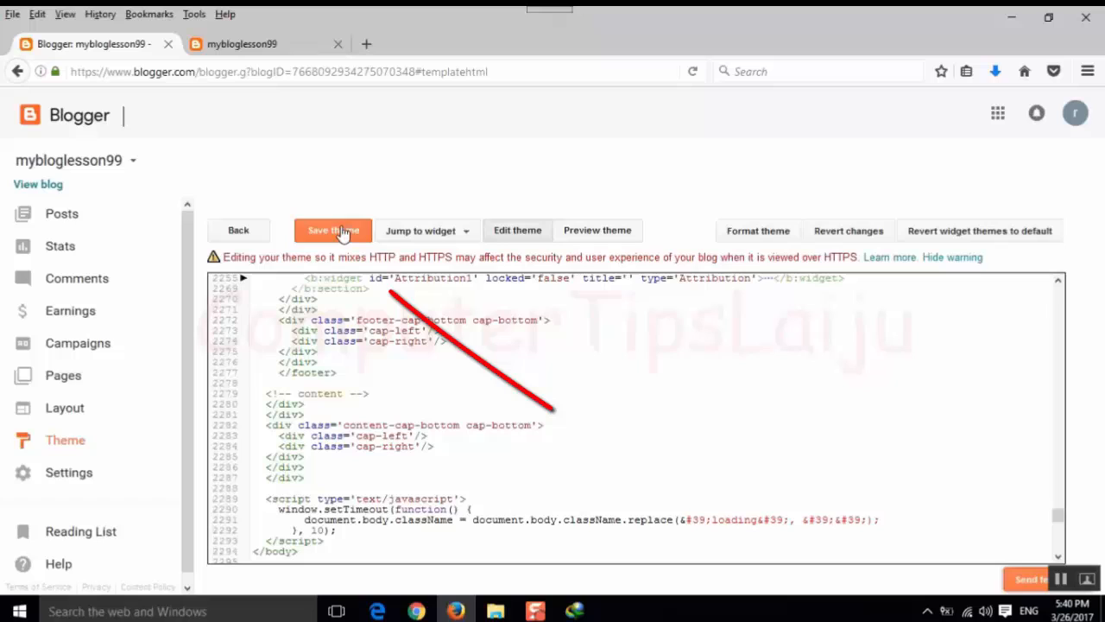
Save the edited theme and return to the Layout page
{"action": "left_click", "coordinate": [331, 229]}
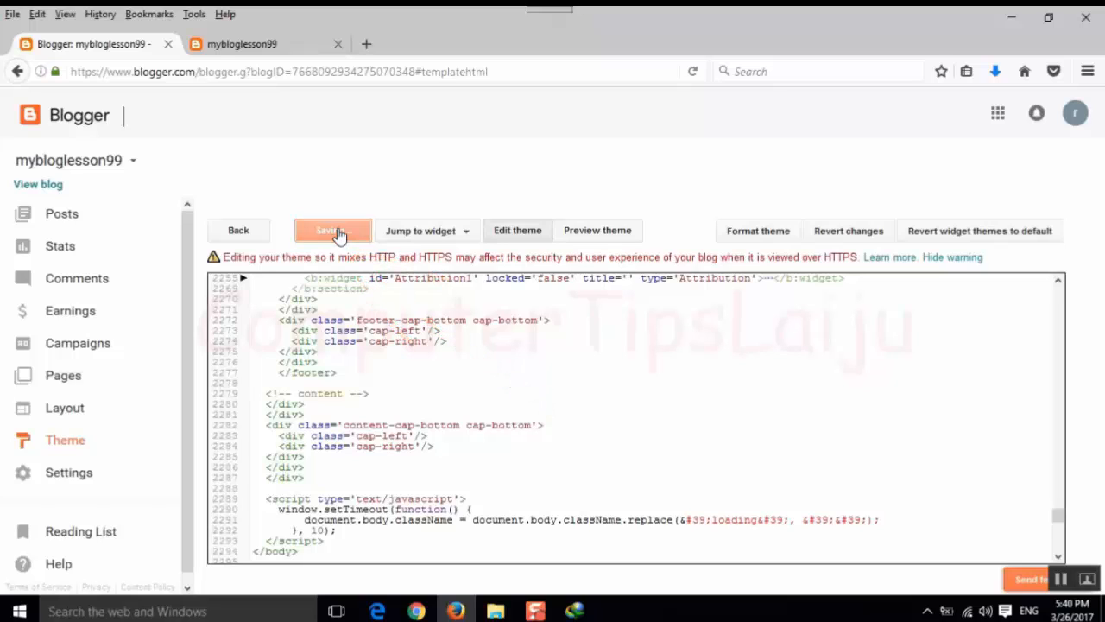
{"action": "left_click", "coordinate": [332, 229]}
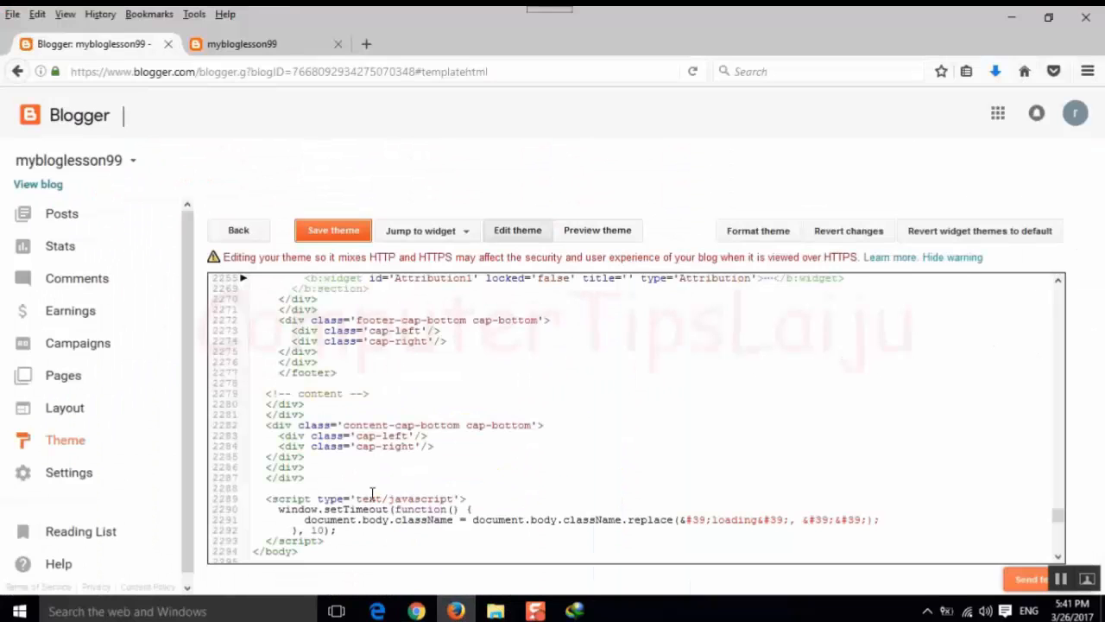
{"action": "left_click", "coordinate": [64, 408]}
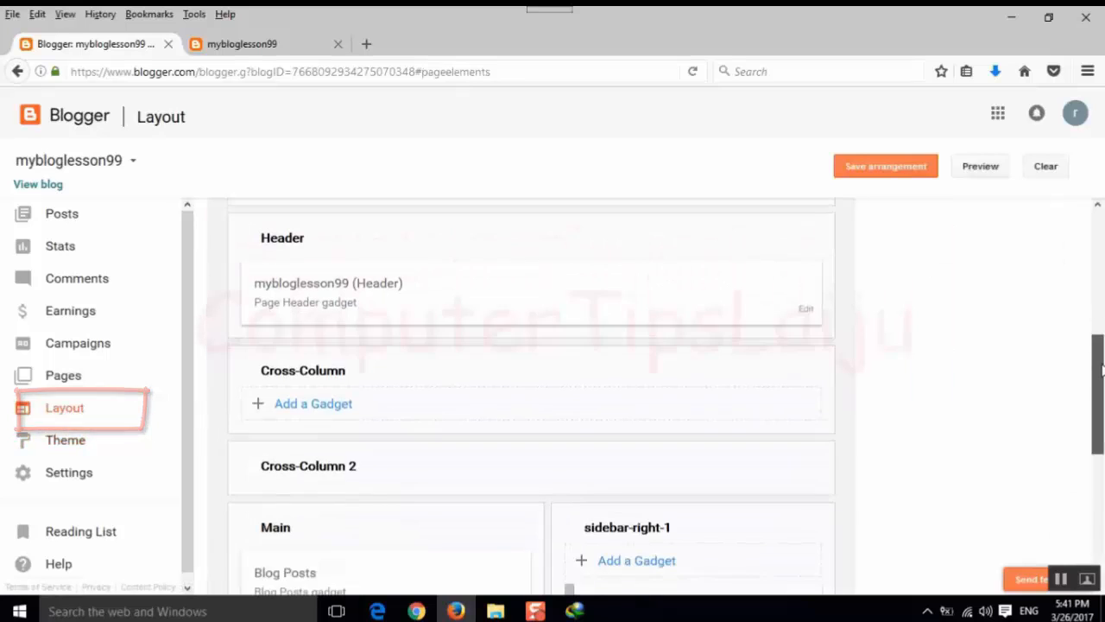
Open the Configure Attribution window for the footer's Attribution gadget
{"action": "scroll", "scroll_direction": "down", "scroll_amount": 3}
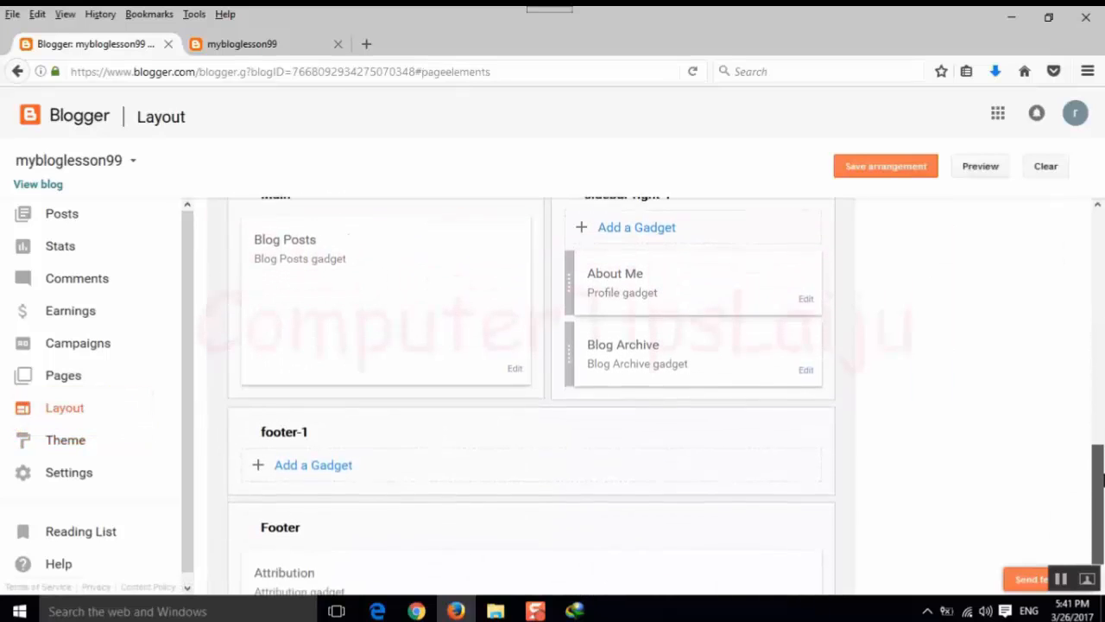
{"action": "scroll", "scroll_direction": "down", "scroll_amount": 3}
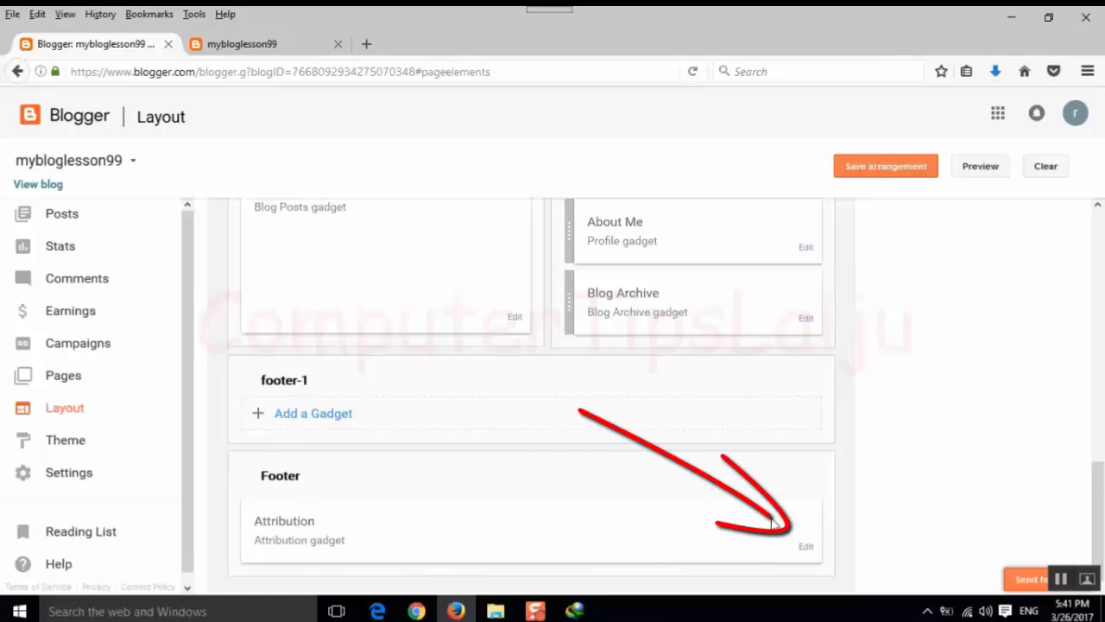
{"action": "left_click", "coordinate": [805, 545]}
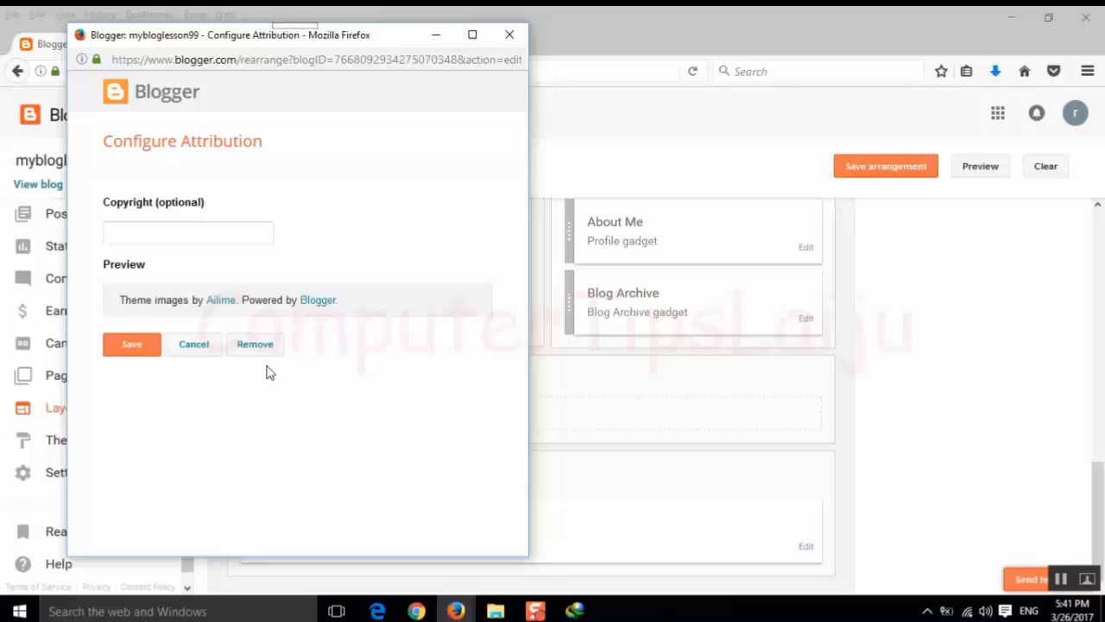
{"action": "mouse_move", "coordinate": [255, 343]}
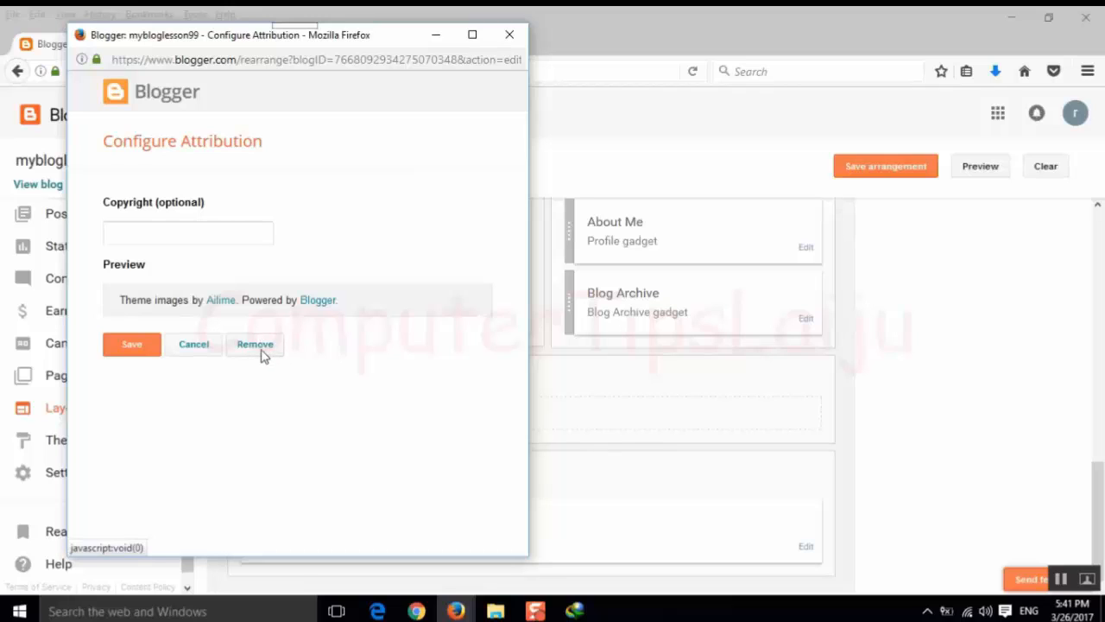
{"action": "mouse_move", "coordinate": [401, 363]}
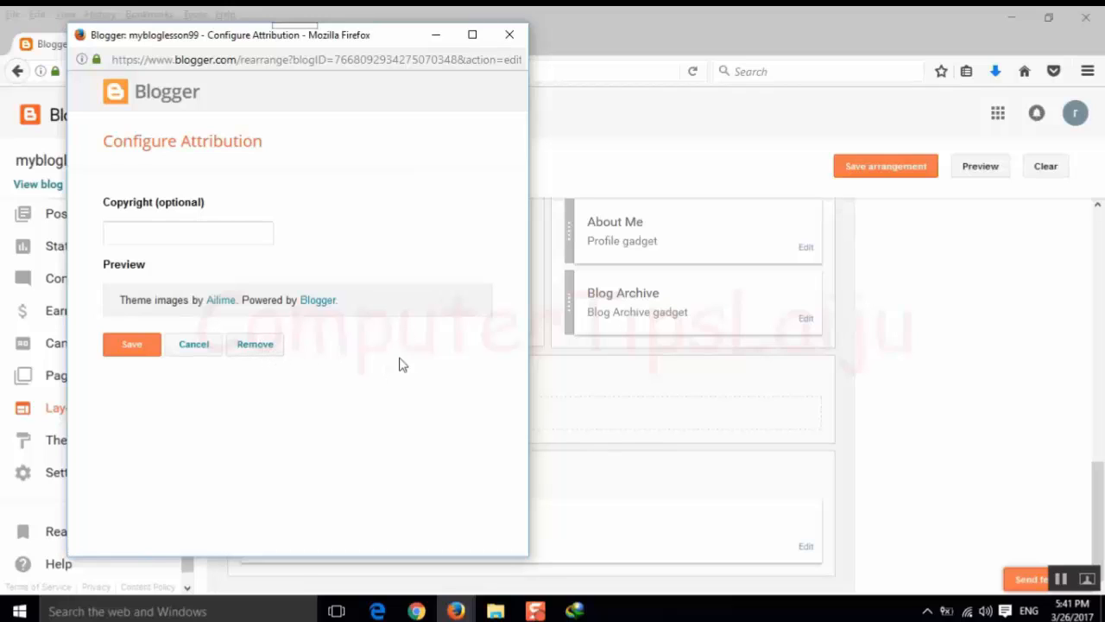
{"action": "mouse_move", "coordinate": [387, 349]}
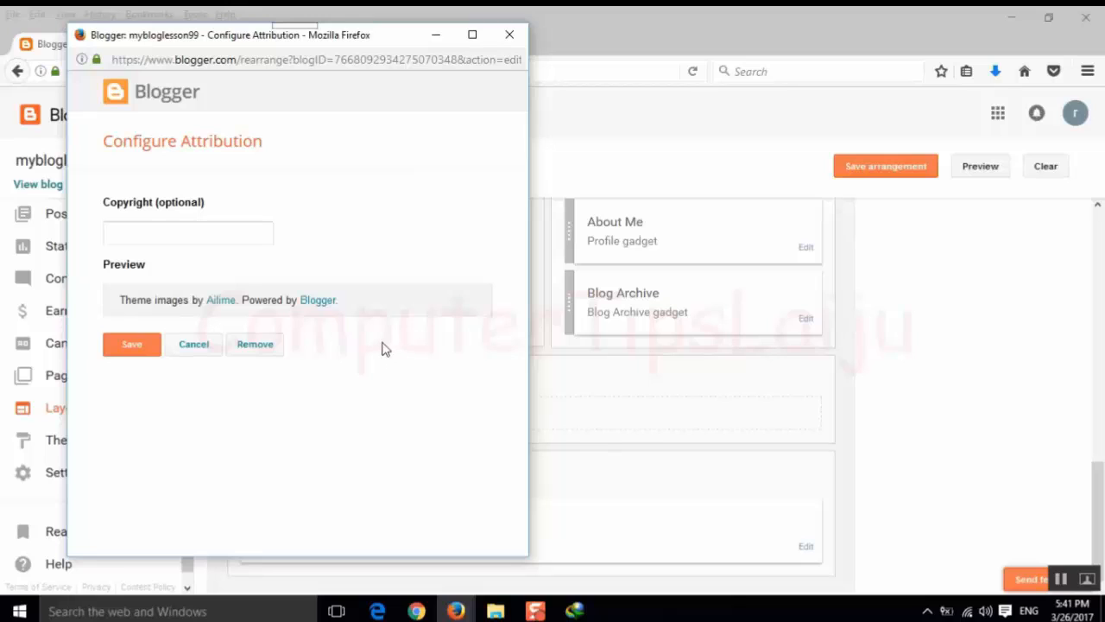
{"action": "mouse_move", "coordinate": [255, 343]}
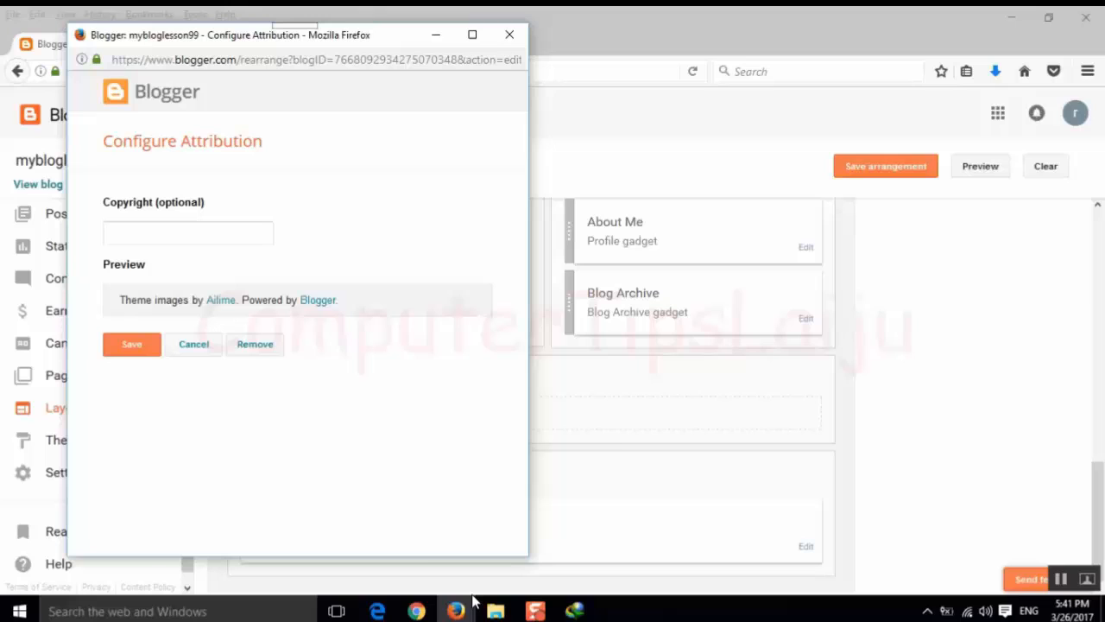
{"action": "mouse_move", "coordinate": [256, 344]}
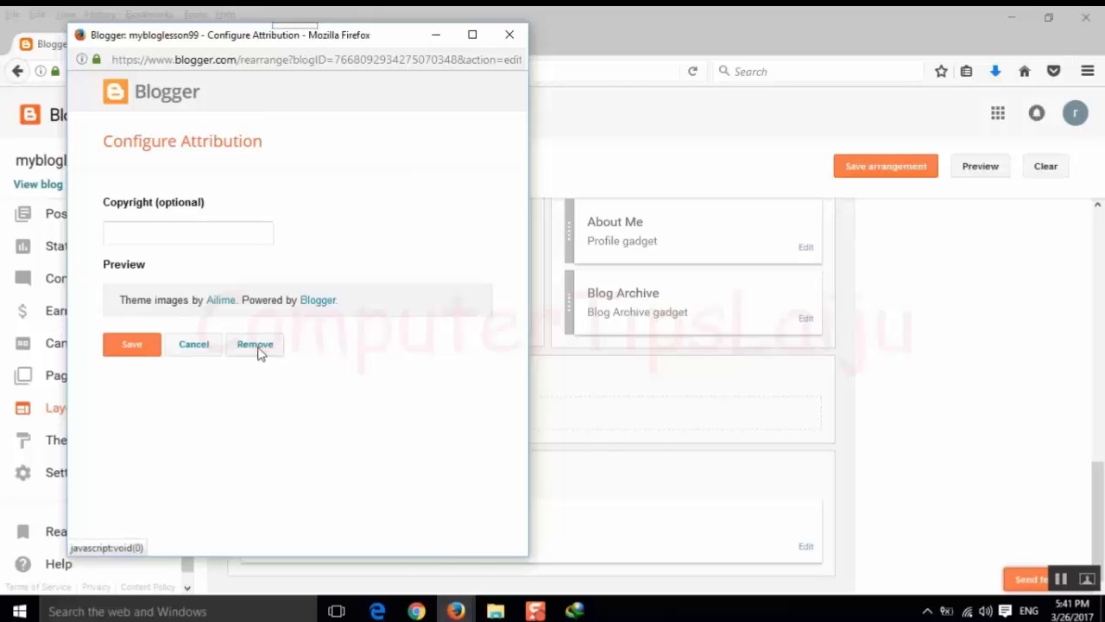
Remove the Attribution gadget from footer-1 and confirm with OK
{"action": "left_click", "coordinate": [255, 343]}
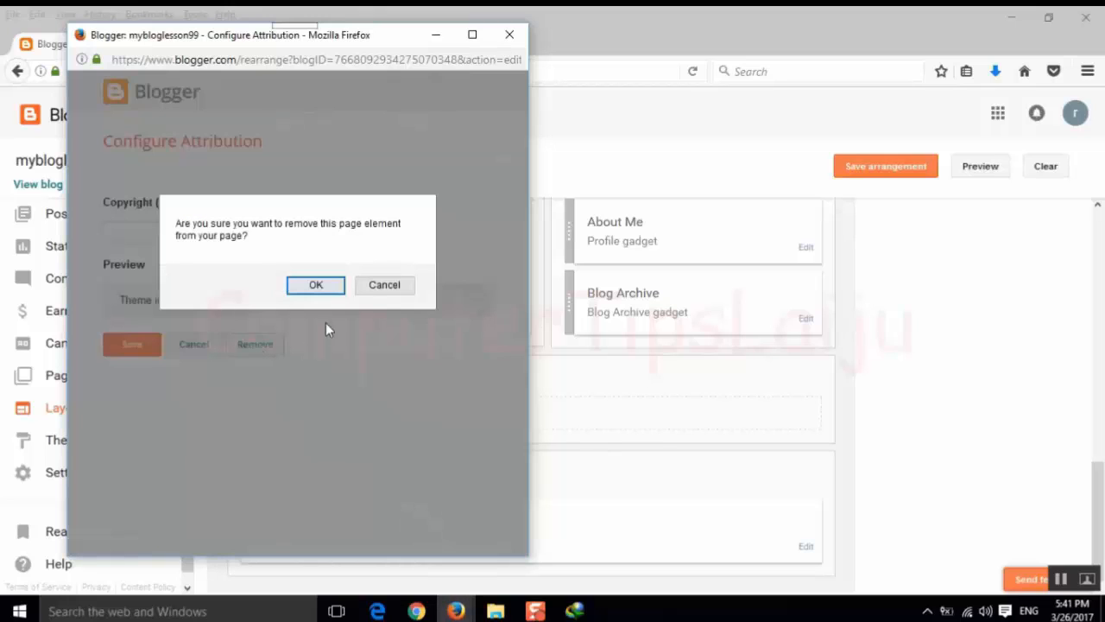
{"action": "left_click", "coordinate": [314, 285]}
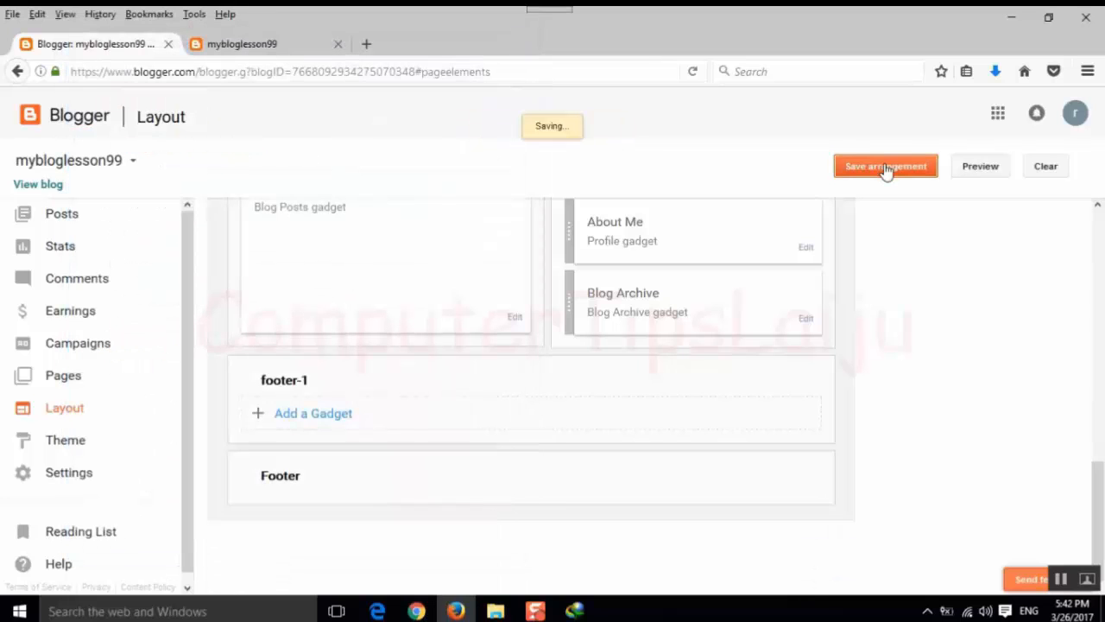
View the live blog and check its footer no longer shows Powered by Blogger
{"action": "left_click", "coordinate": [242, 45]}
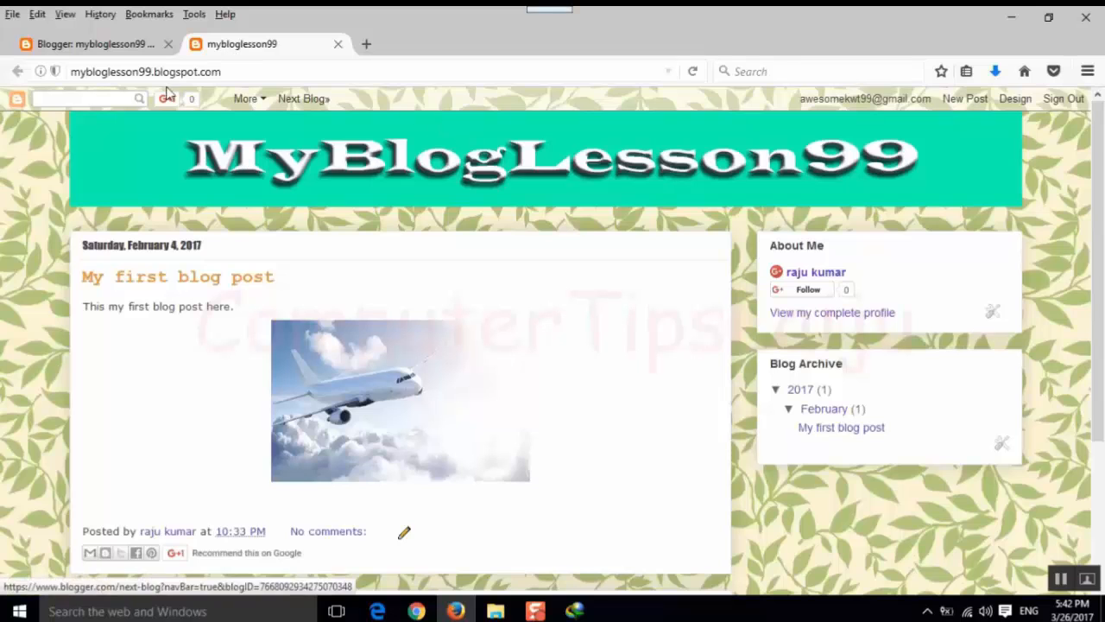
{"action": "scroll", "scroll_direction": "down", "scroll_amount": 3}
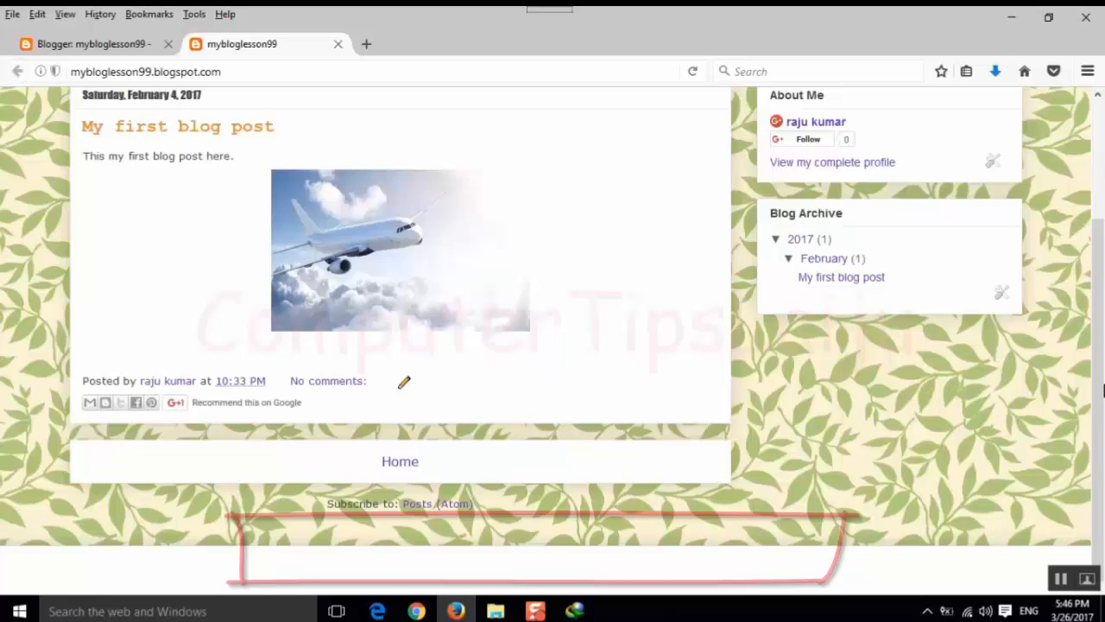
{"action": "scroll", "scroll_direction": "up", "scroll_amount": 3}
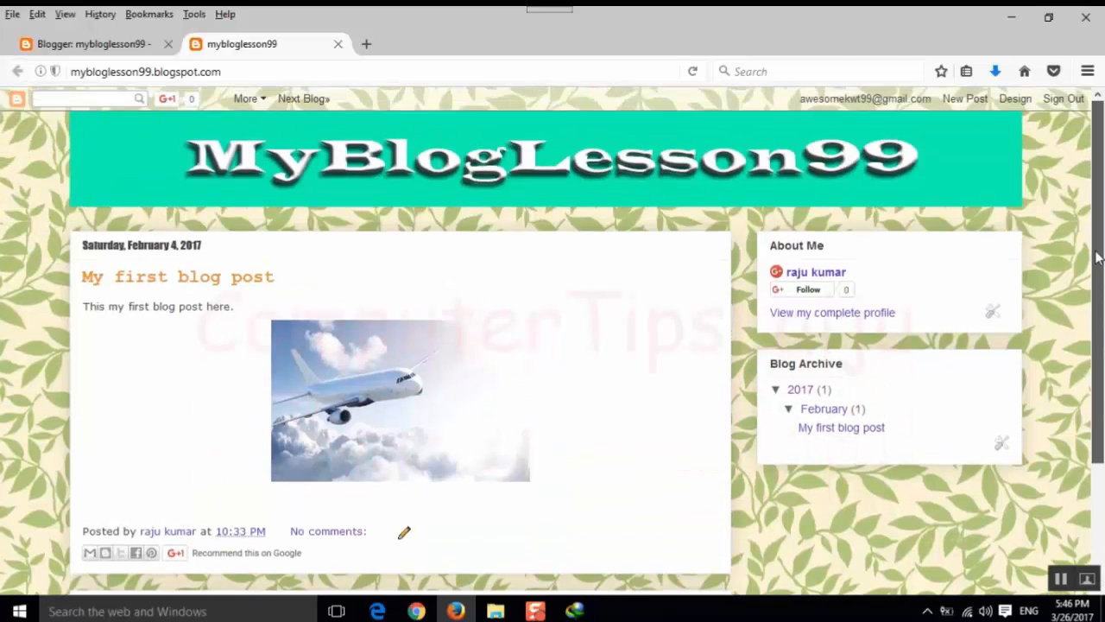
{"action": "scroll", "scroll_direction": "down", "scroll_amount": 3}
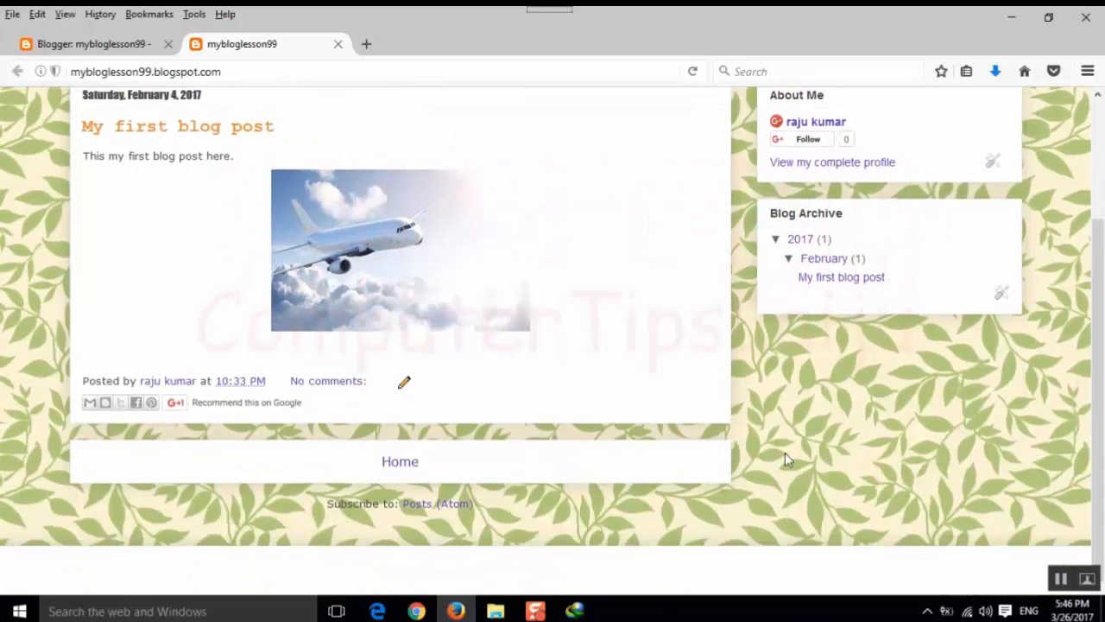
{"action": "mouse_move", "coordinate": [508, 539]}
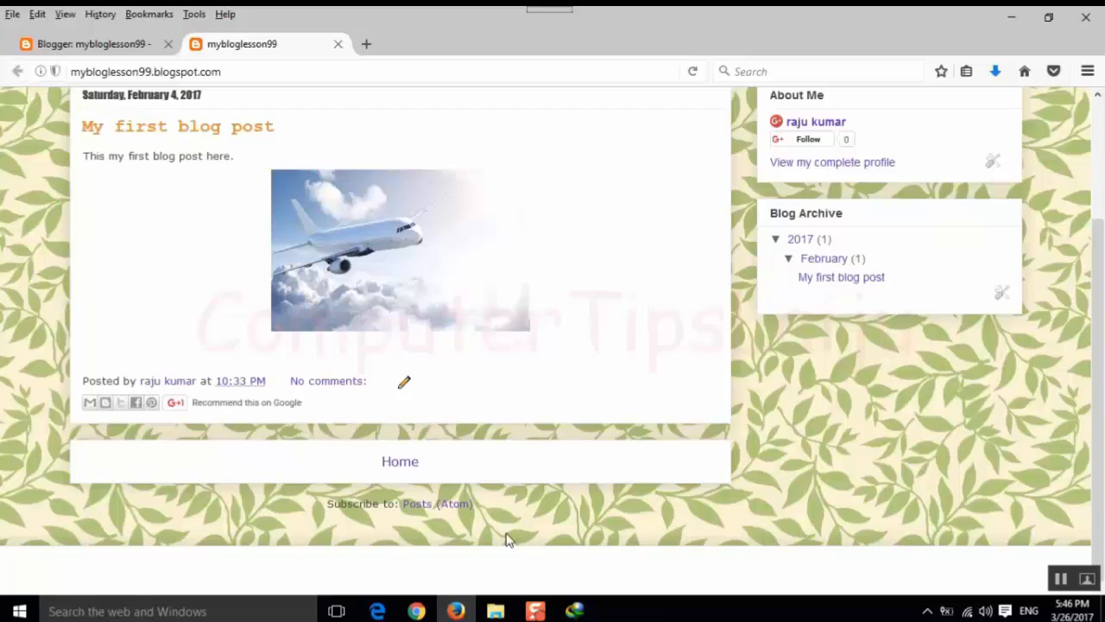
{"action": "mouse_move", "coordinate": [683, 542]}
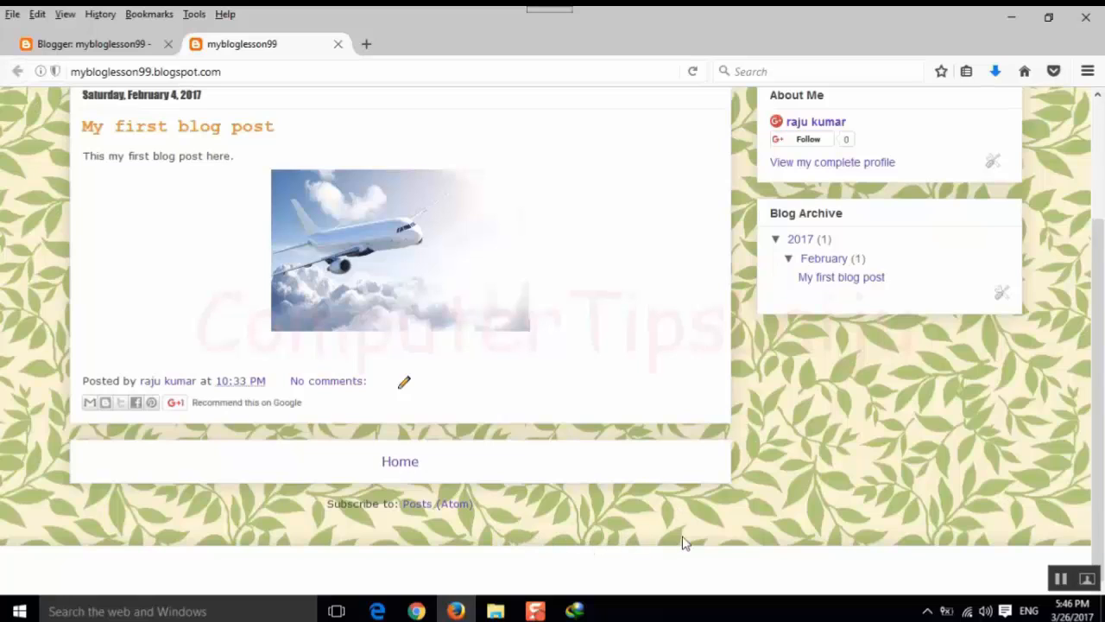
{"action": "mouse_move", "coordinate": [827, 525]}
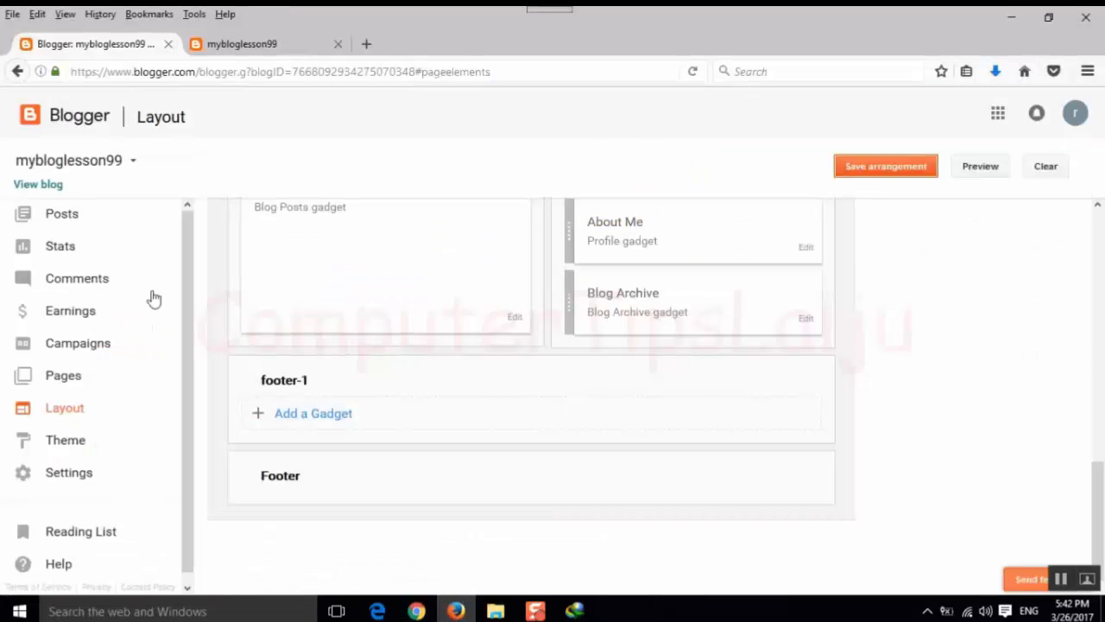
Reopen the theme's HTML editor from the Theme page for the second removal method
{"action": "left_click", "coordinate": [66, 441]}
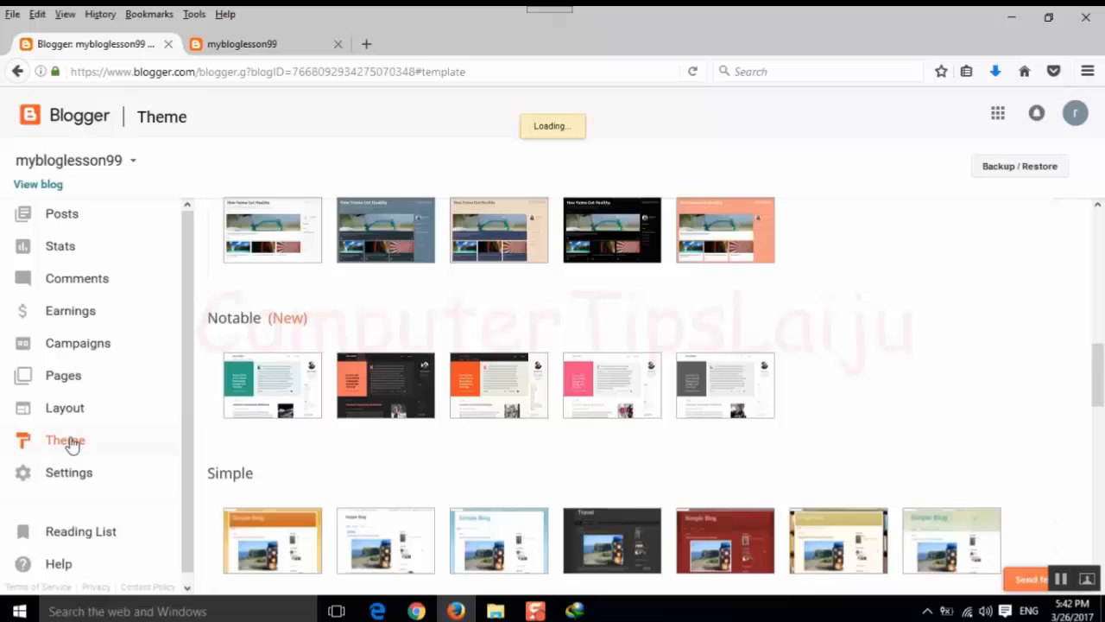
{"action": "scroll", "scroll_direction": "down", "scroll_amount": 3}
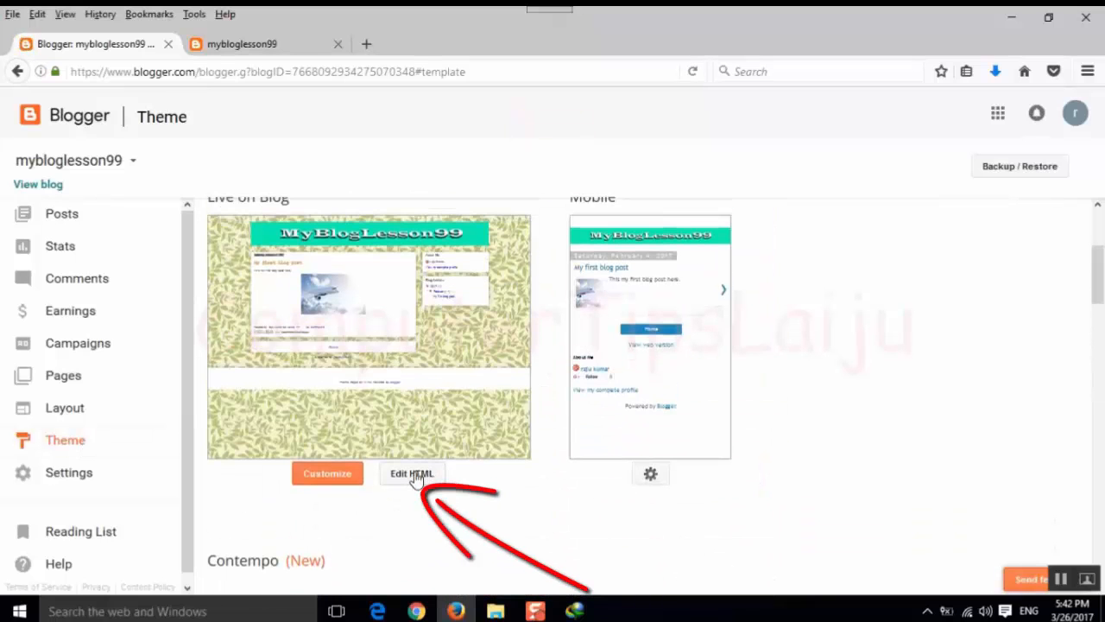
{"action": "left_click", "coordinate": [410, 473]}
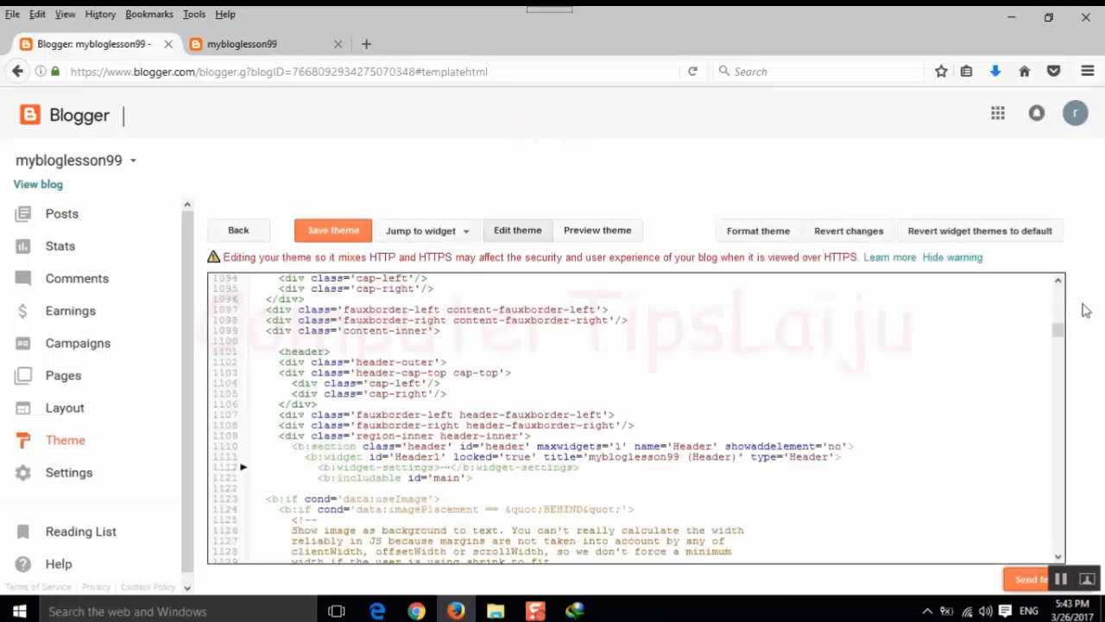
{"action": "left_click", "coordinate": [242, 17]}
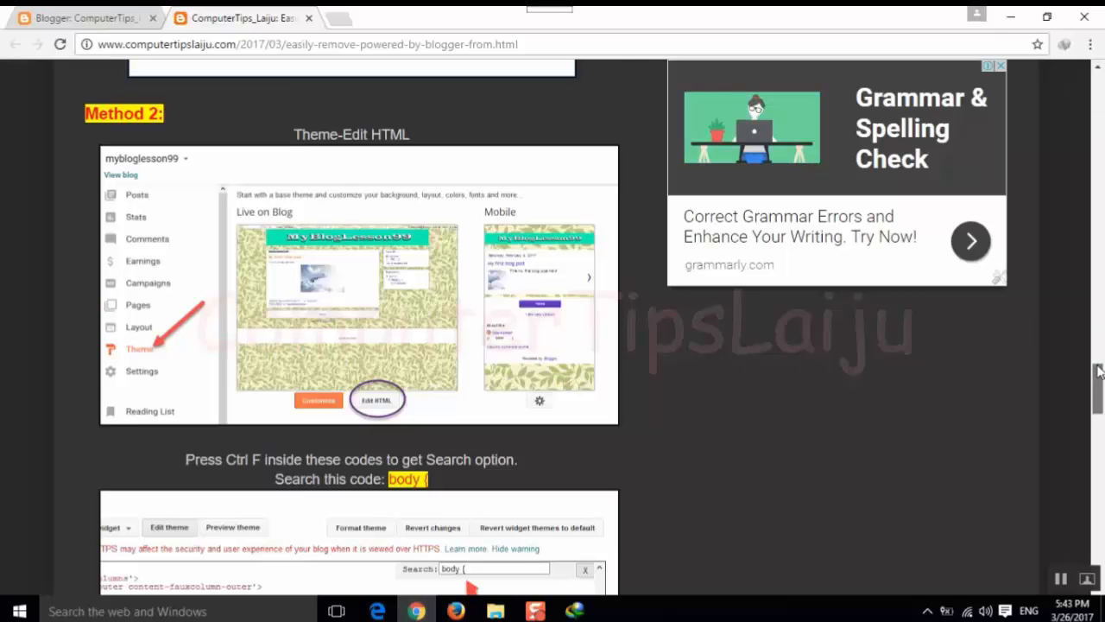
{"action": "scroll", "scroll_direction": "down", "scroll_amount": 3}
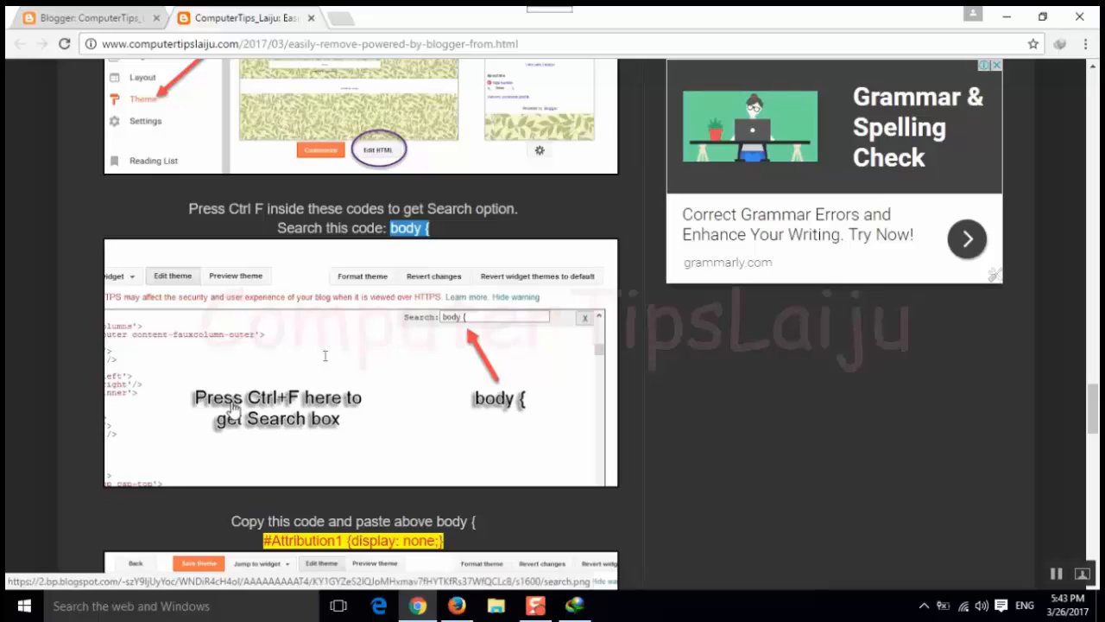
{"action": "mouse_move", "coordinate": [296, 406]}
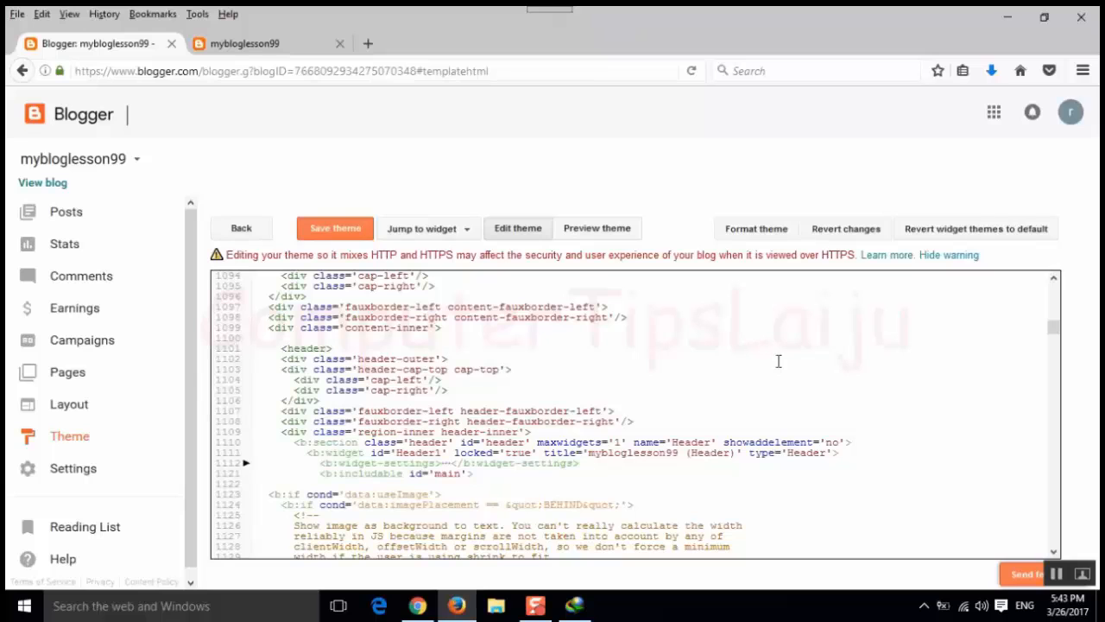
Search the theme code for 'body {' with Ctrl+F and review the tutorial's CSS rule
{"action": "key", "text": "ctrl+f"}
{"action": "type", "text": "body {"}
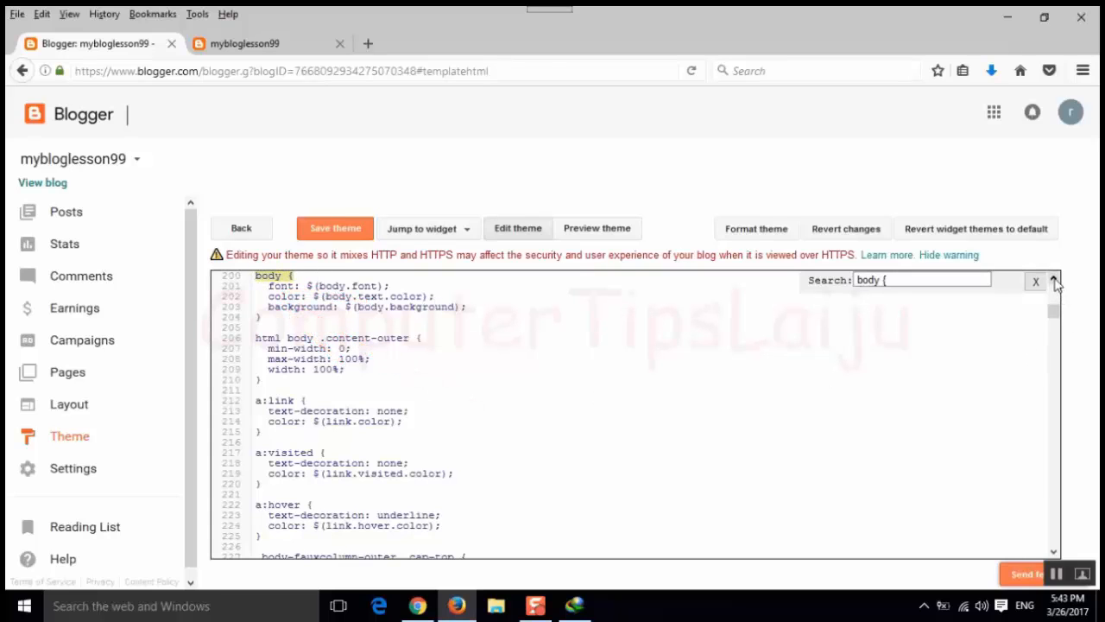
{"action": "left_click", "coordinate": [245, 17]}
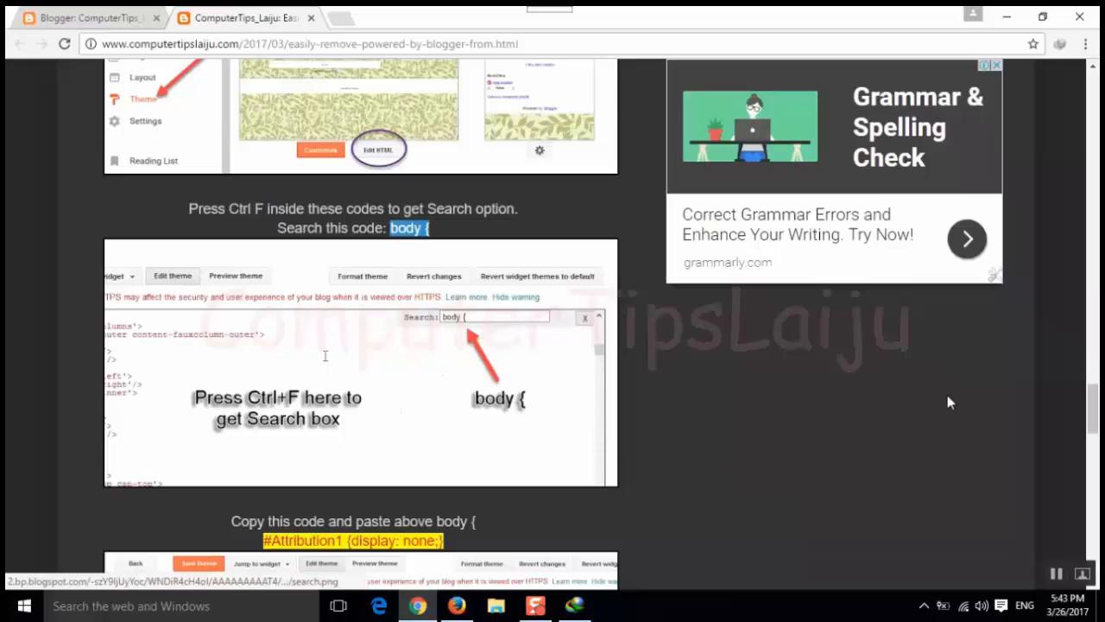
{"action": "scroll", "scroll_direction": "down", "scroll_amount": 3}
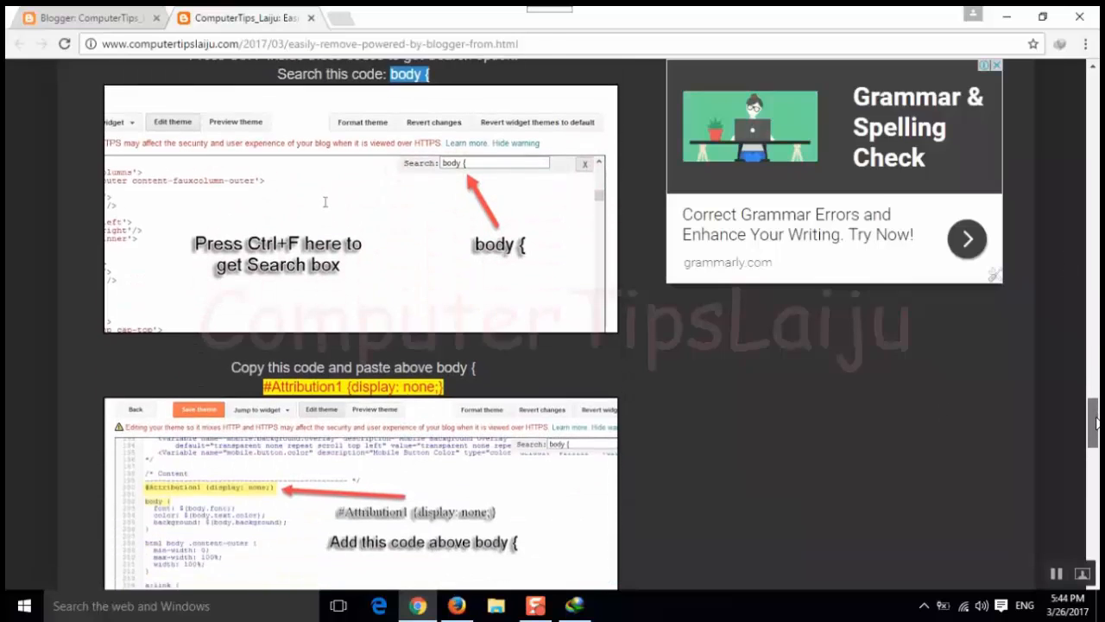
{"action": "scroll", "scroll_direction": "down", "scroll_amount": 3}
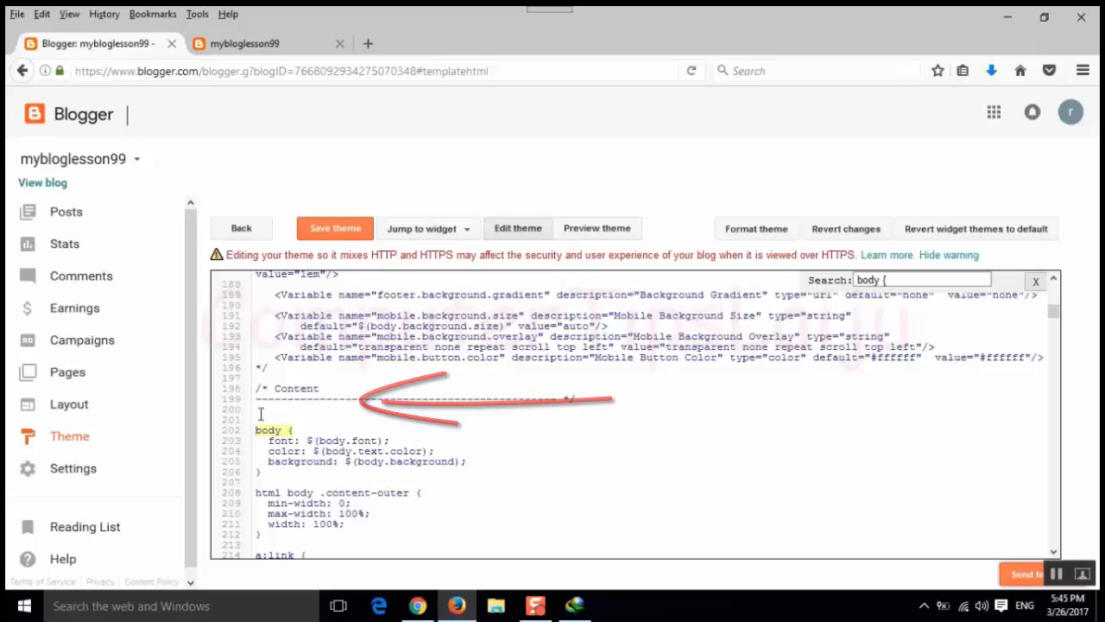
Paste #Attribution1 {display: none;} on the blank line directly above the body { rule
{"action": "right_click", "coordinate": [261, 415]}
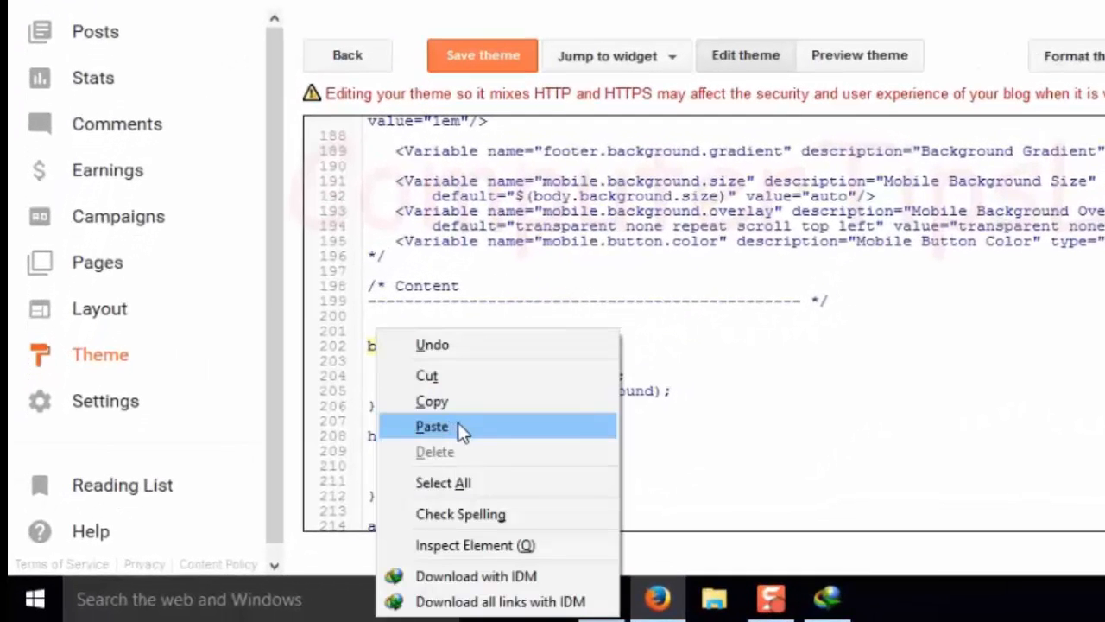
{"action": "left_click", "coordinate": [432, 426]}
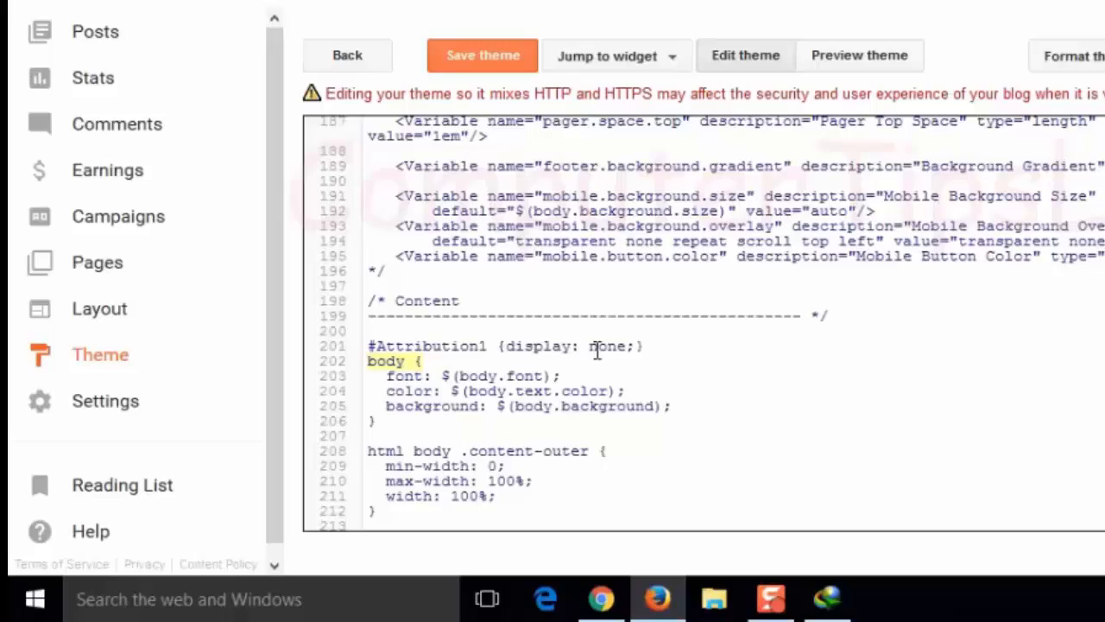
{"action": "left_click", "coordinate": [242, 11]}
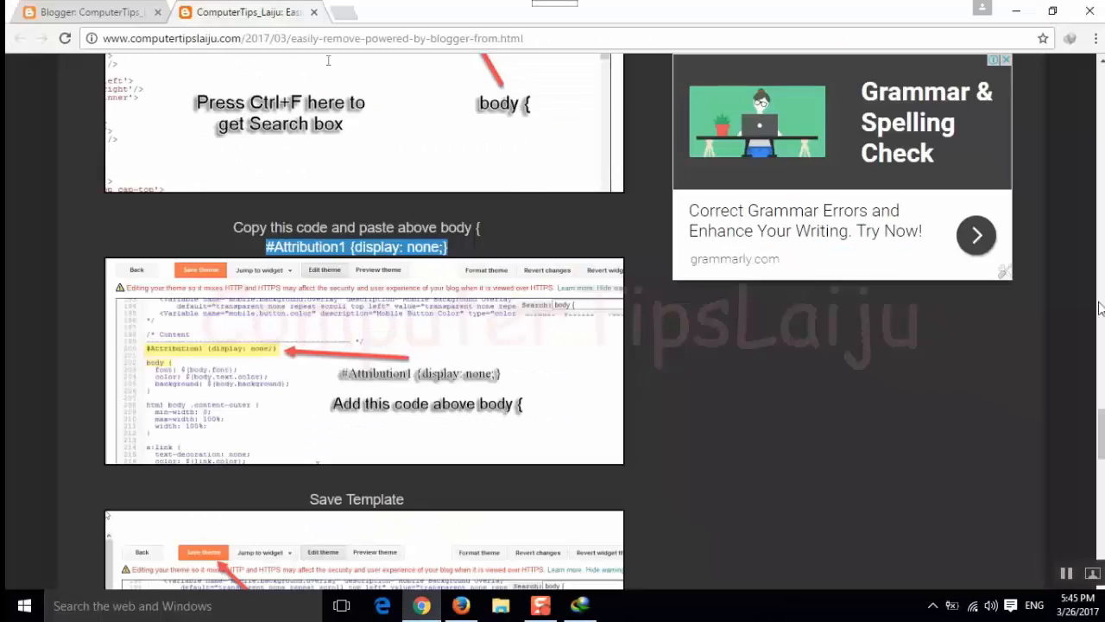
Scroll the tutorial to its final Save Template and result steps
{"action": "scroll", "scroll_direction": "down", "scroll_amount": 3}
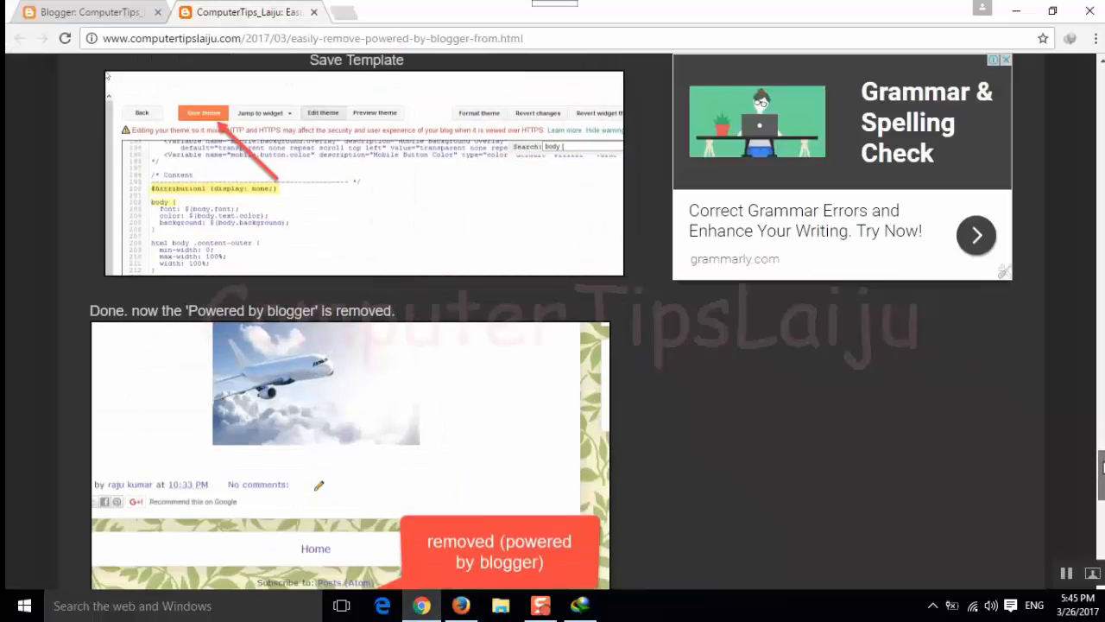
{"action": "scroll", "scroll_direction": "down", "scroll_amount": 3}
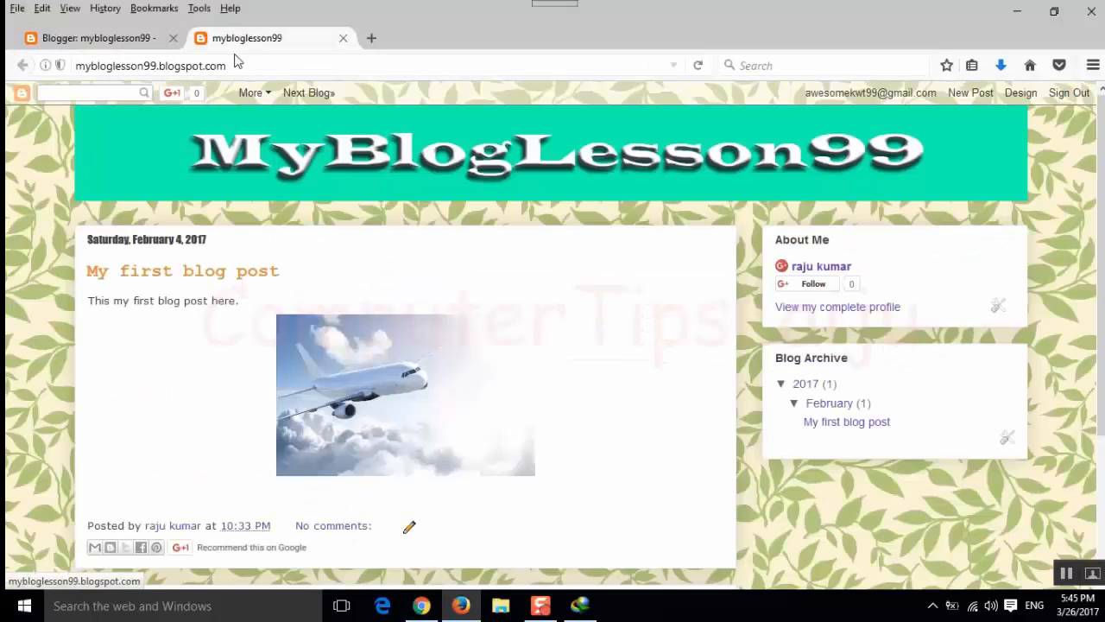
Reload the live blog and check the footer no longer shows Powered by Blogger
{"action": "left_click", "coordinate": [698, 66]}
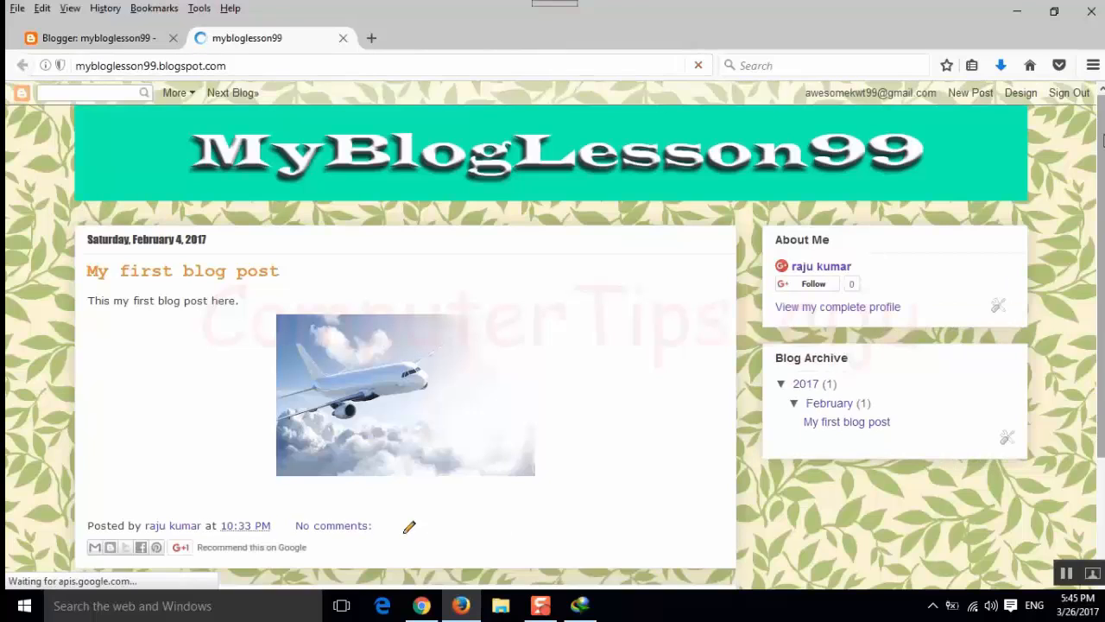
{"action": "scroll", "scroll_direction": "down", "scroll_amount": 3}
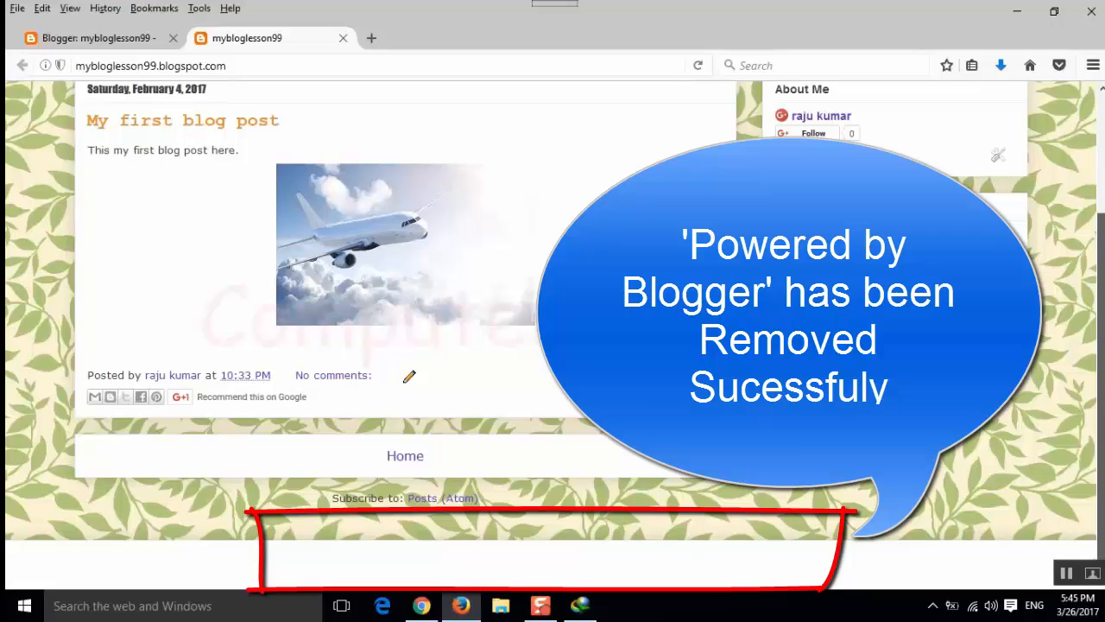
{"action": "mouse_move", "coordinate": [705, 537]}
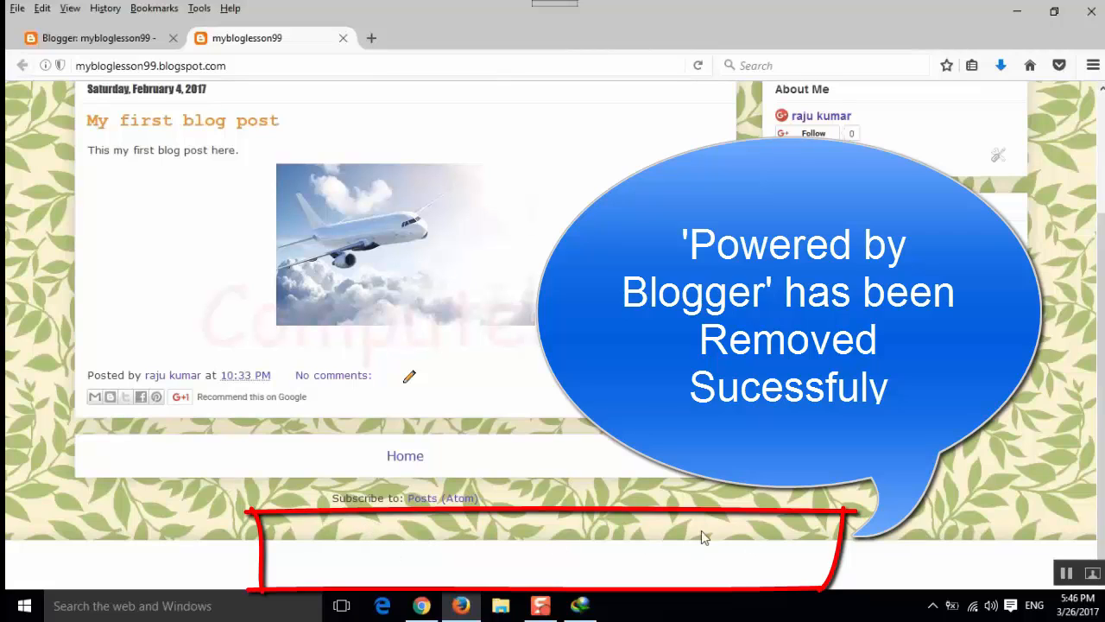